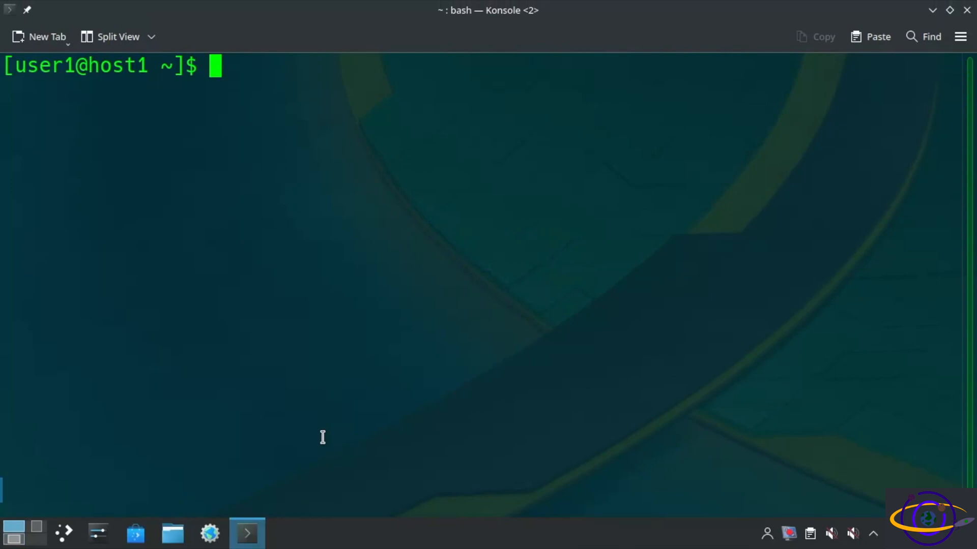
Become root with su -, then list interfaces with ip a and ifconfig to show wlp3s0 is down
{"action": "type", "text": "su -"}
{"action": "type", "text": "ip l"}
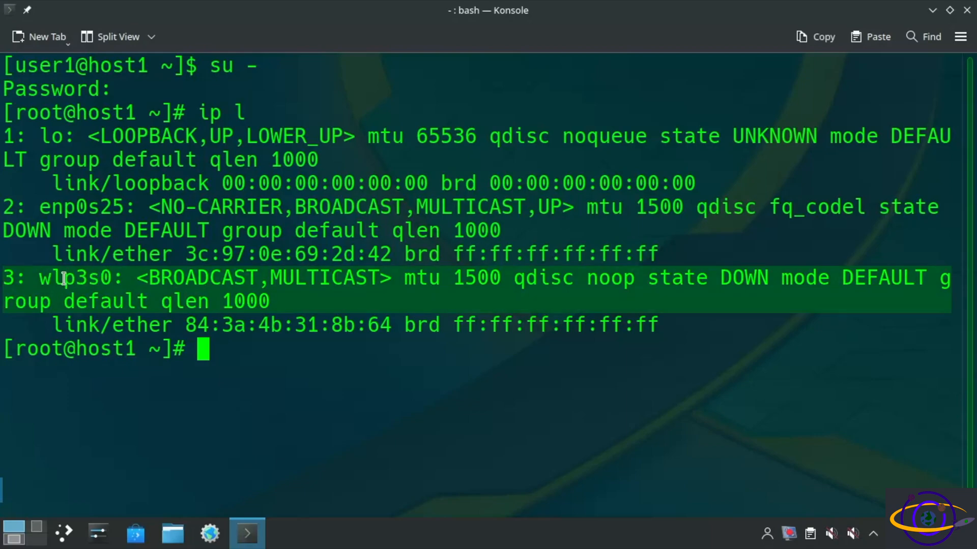
{"action": "type", "text": "ip a"}
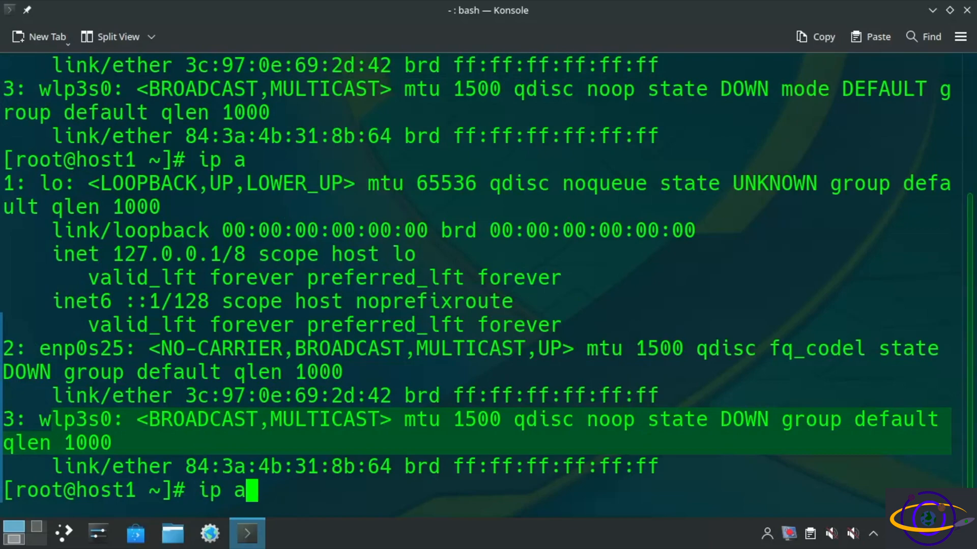
{"action": "type", "text": "ifcon"}
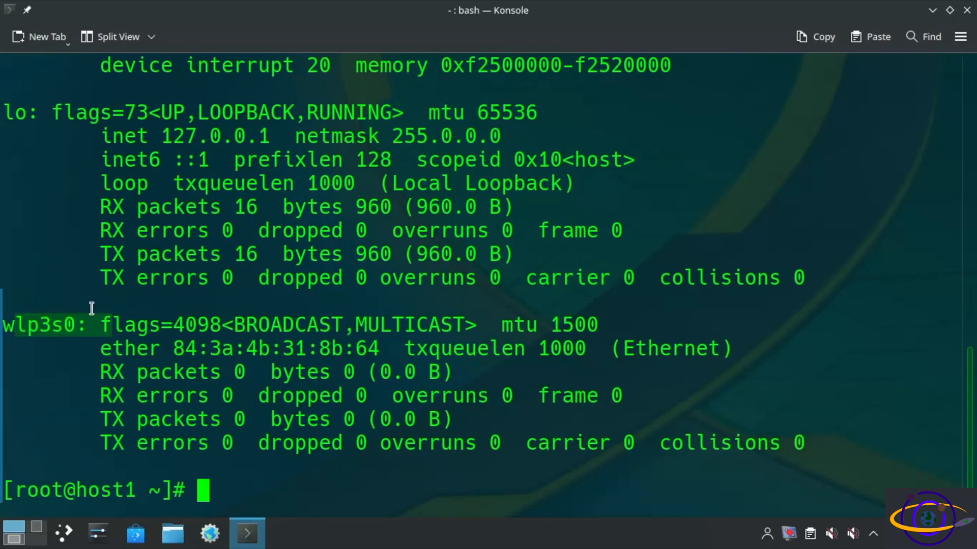
{"action": "mouse_move", "coordinate": [355, 137]}
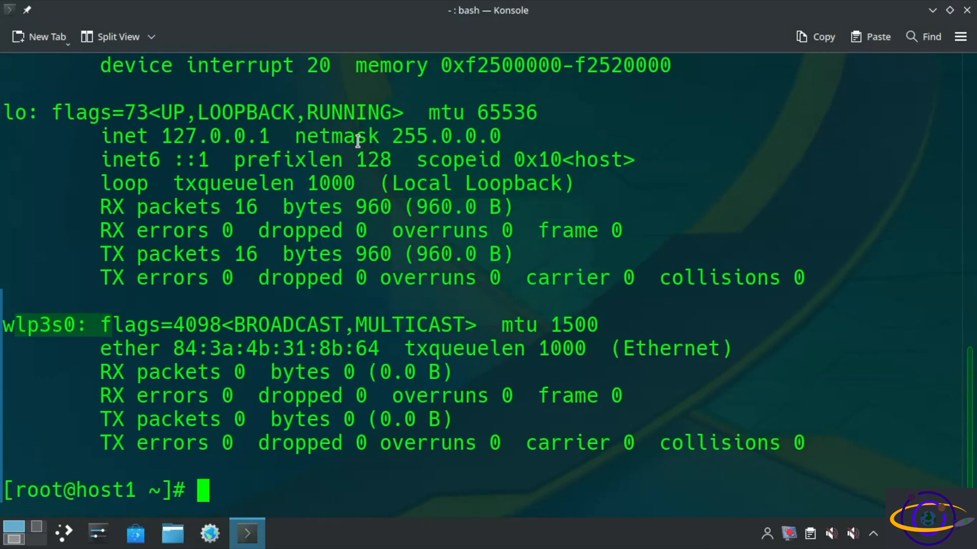
{"action": "type", "text": "cd"}
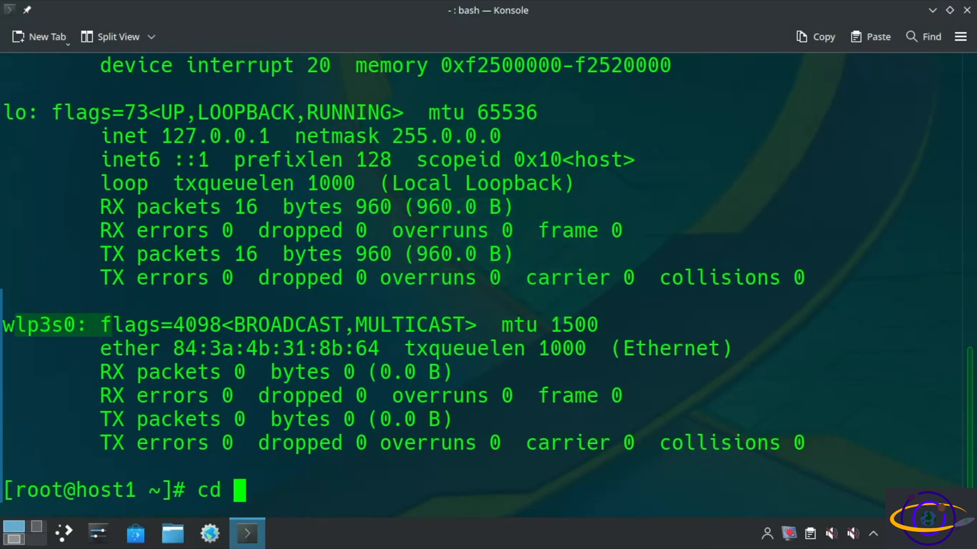
Paste control settings, country US and a TreeFrog_2.4 network block into /etc/wpa_supplicant/wpa_supplicant.conf
{"action": "type", "text": "/etc/wpa_supplicant/"}
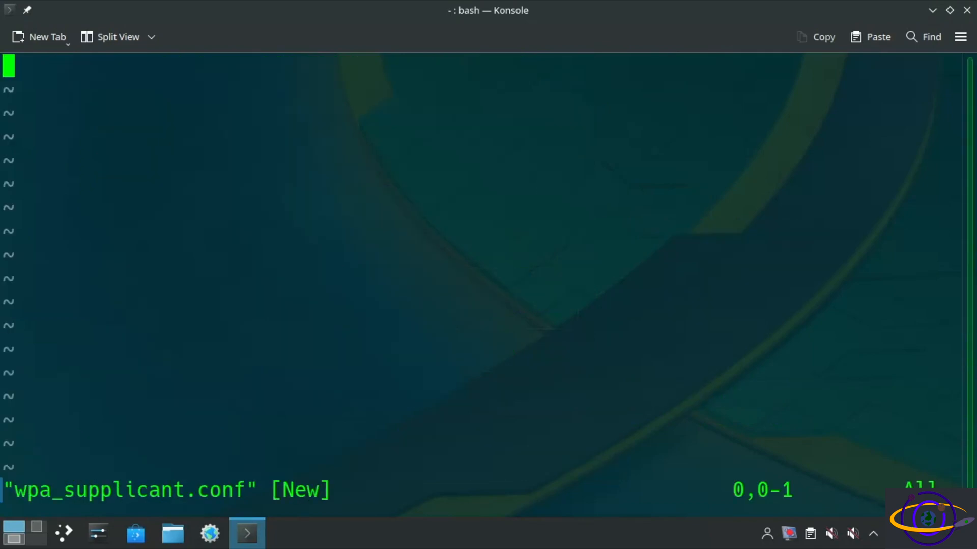
{"action": "key", "text": "i"}
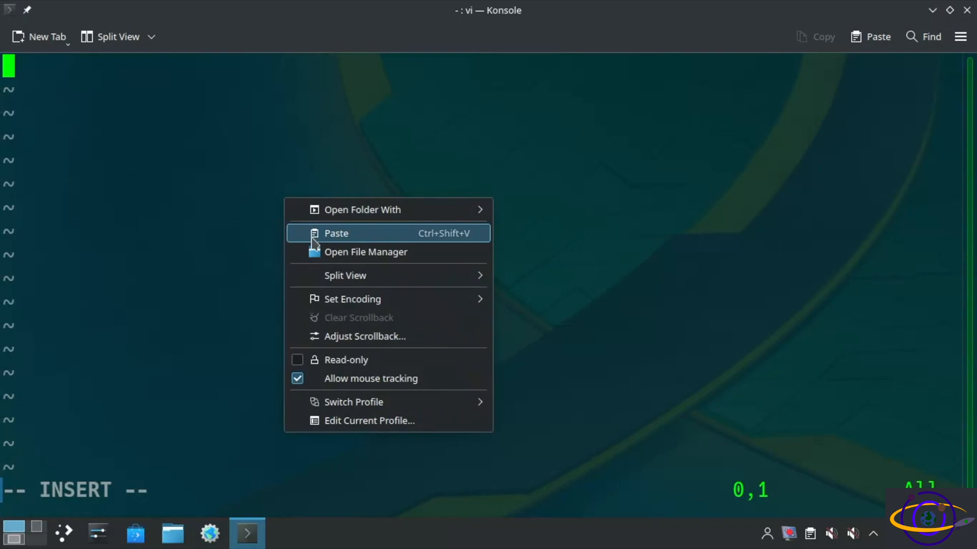
{"action": "left_click", "coordinate": [335, 233]}
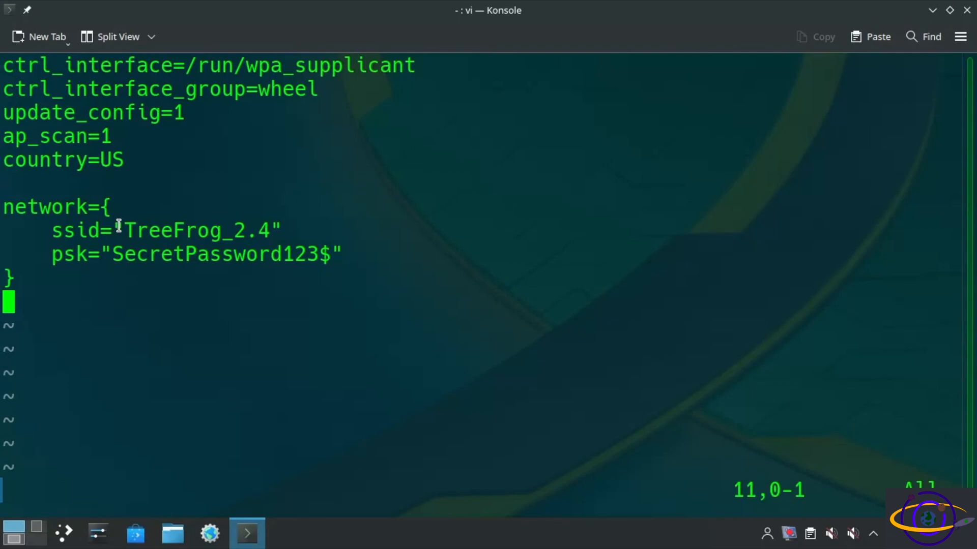
{"action": "left_click_drag", "start_coordinate": [123, 230], "coordinate": [274, 230]}
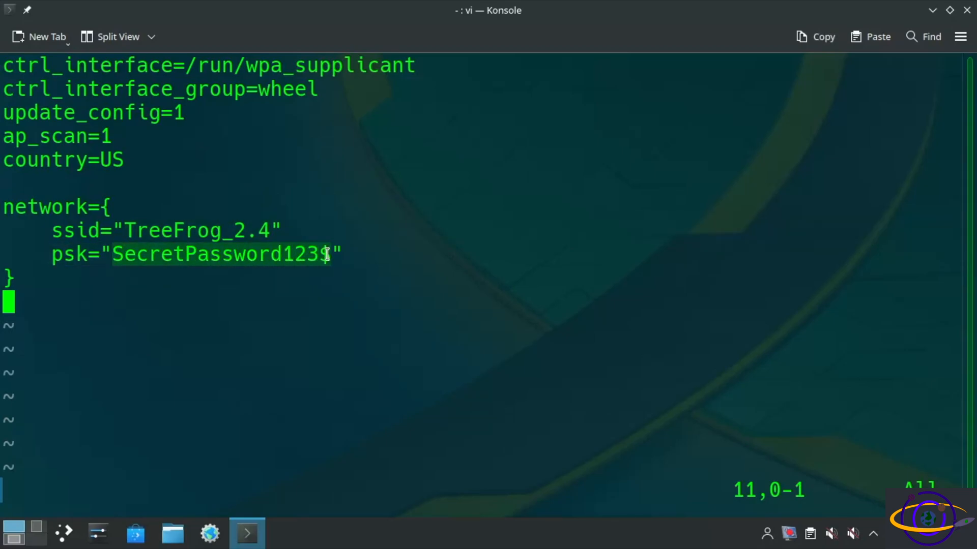
{"action": "mouse_move", "coordinate": [197, 306]}
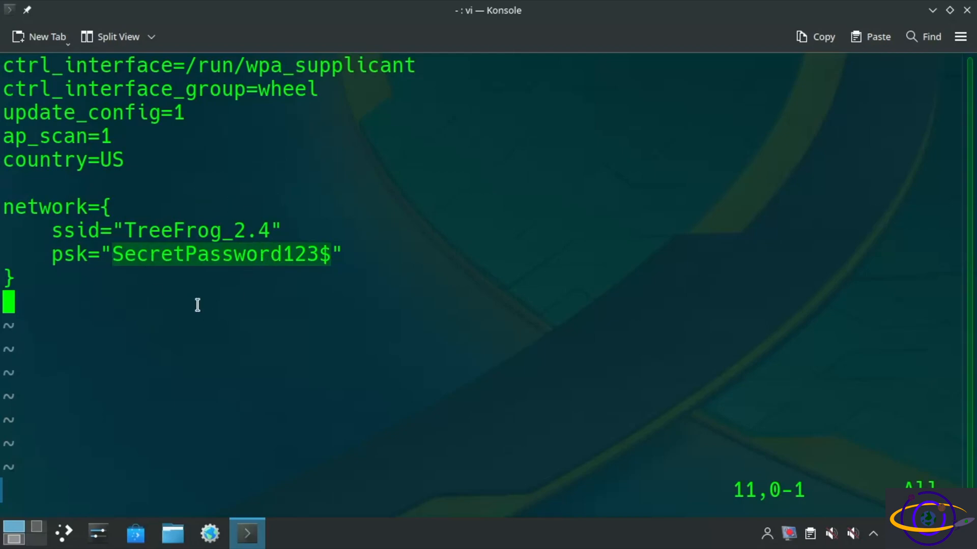
{"action": "left_click", "coordinate": [34, 174]}
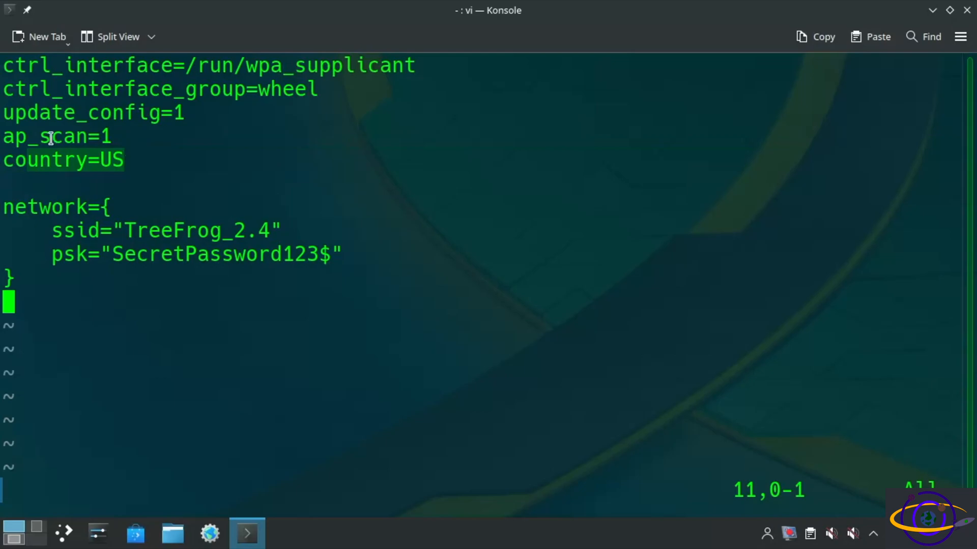
{"action": "mouse_move", "coordinate": [183, 209]}
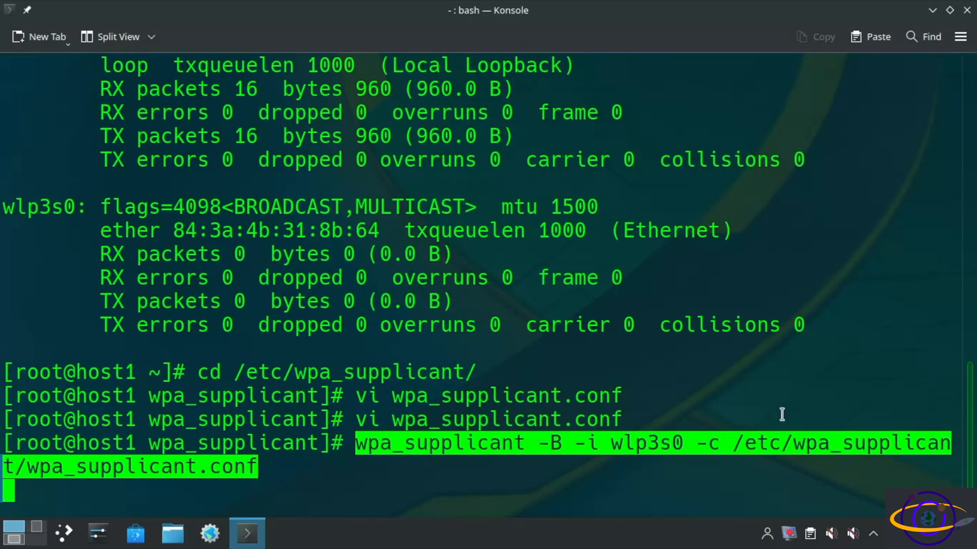
{"action": "mouse_move", "coordinate": [763, 457]}
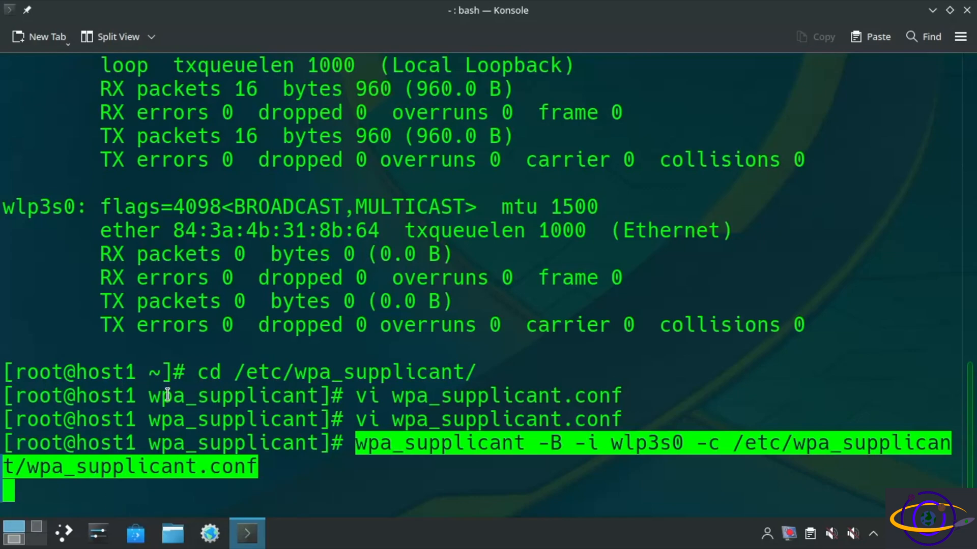
Run wpa_supplicant in the background on wlp3s0, then dhcpcd to lease 192.168.0.181
{"action": "key", "text": "Return"}
{"action": "type", "text": "dhcpcd"}
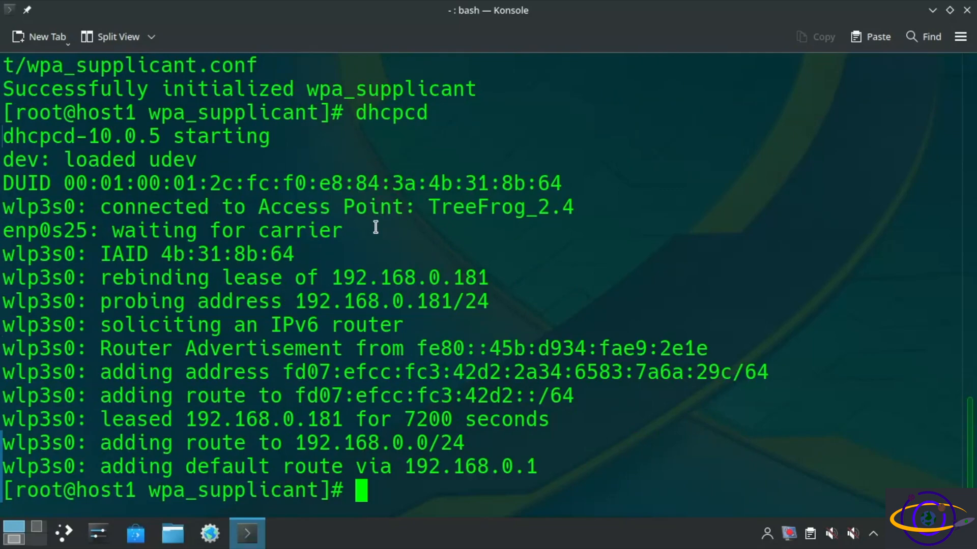
Check with ip a and ifconfig that wlp3s0 is up with address 192.168.0.181
{"action": "type", "text": "i"}
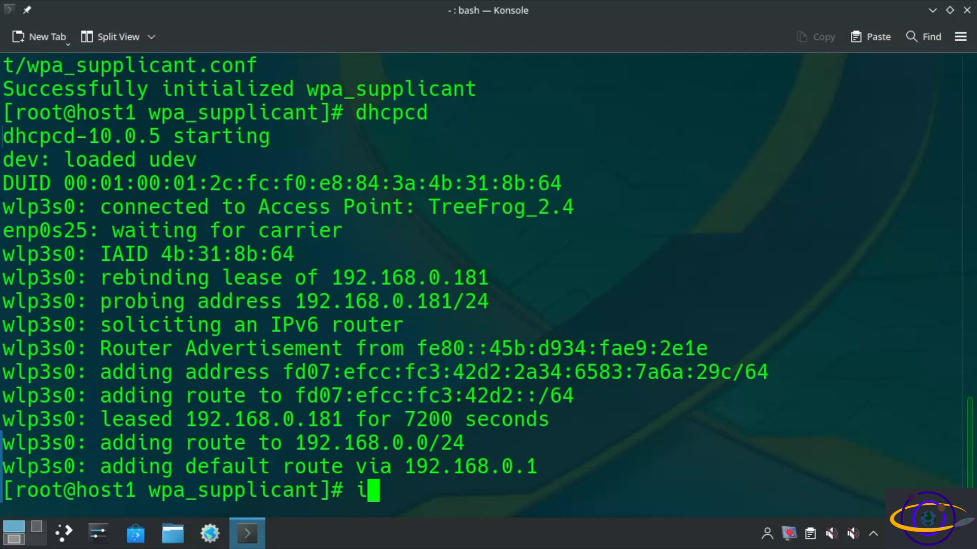
{"action": "type", "text": "p a"}
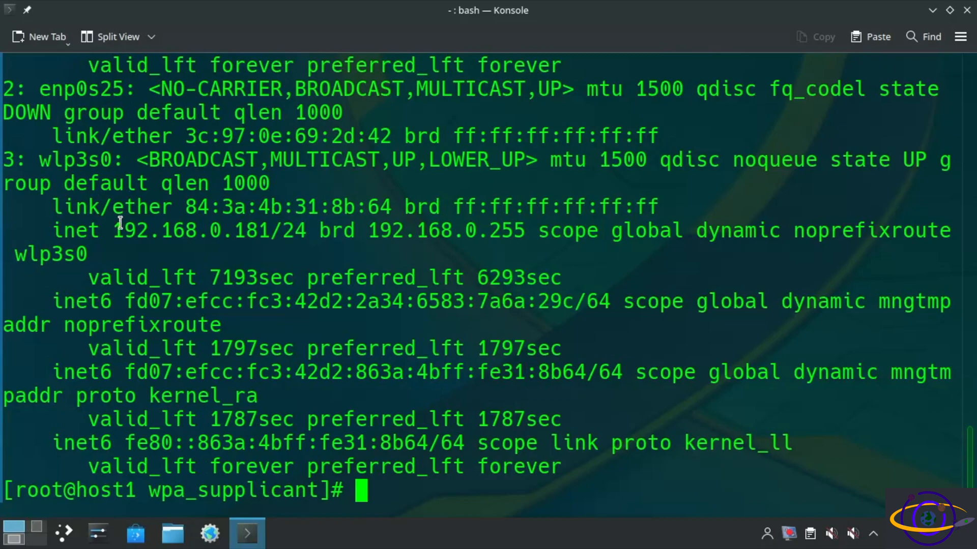
{"action": "left_click_drag", "start_coordinate": [115, 230], "coordinate": [306, 230]}
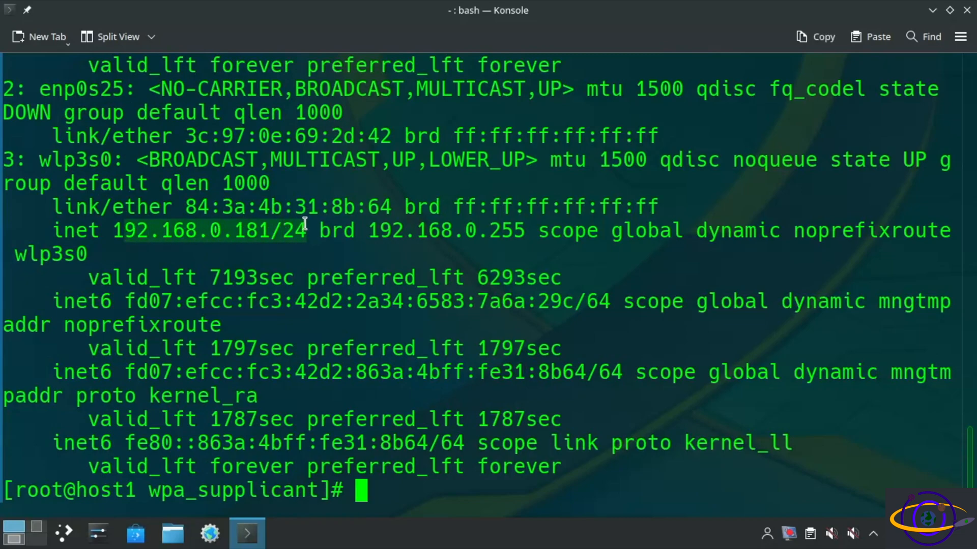
{"action": "type", "text": "ifconfig"}
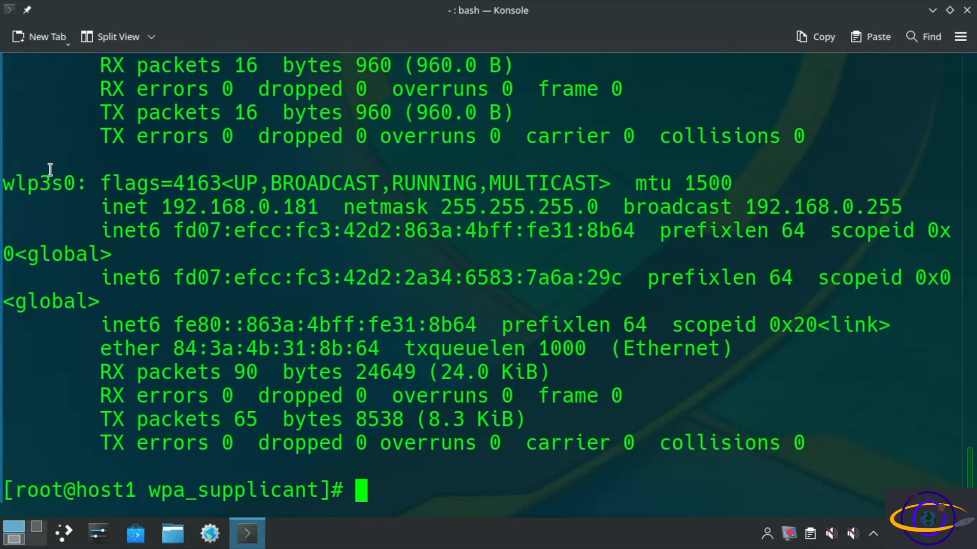
{"action": "double_click", "coordinate": [38, 183]}
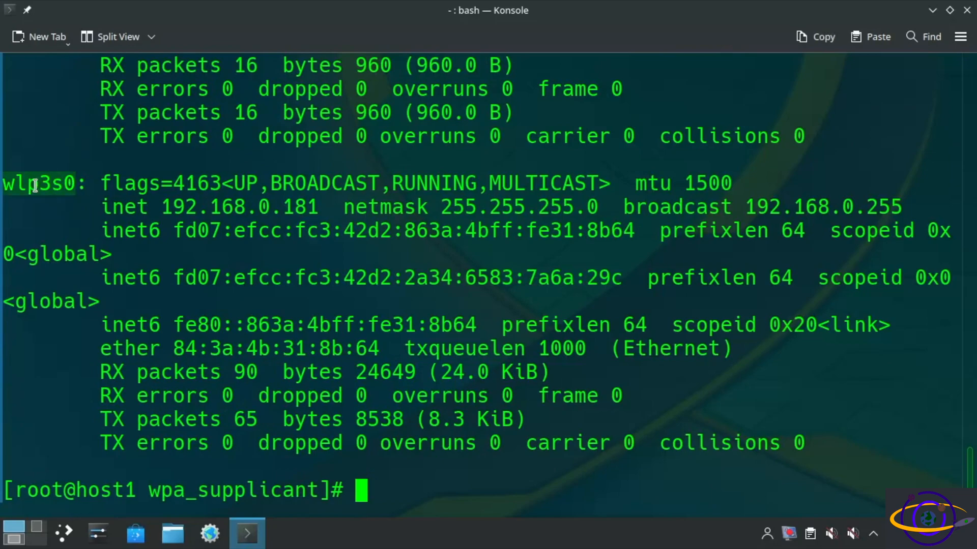
{"action": "mouse_move", "coordinate": [177, 207]}
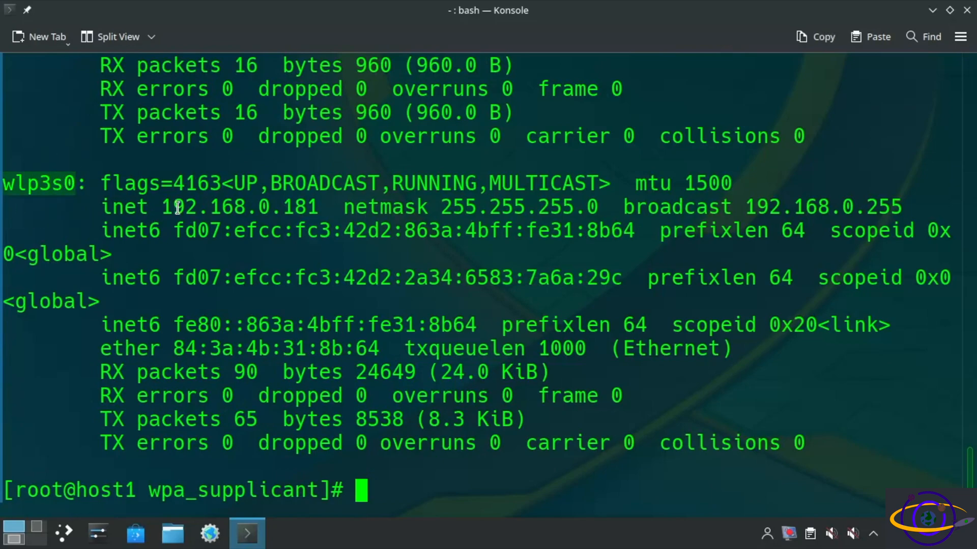
{"action": "double_click", "coordinate": [238, 206]}
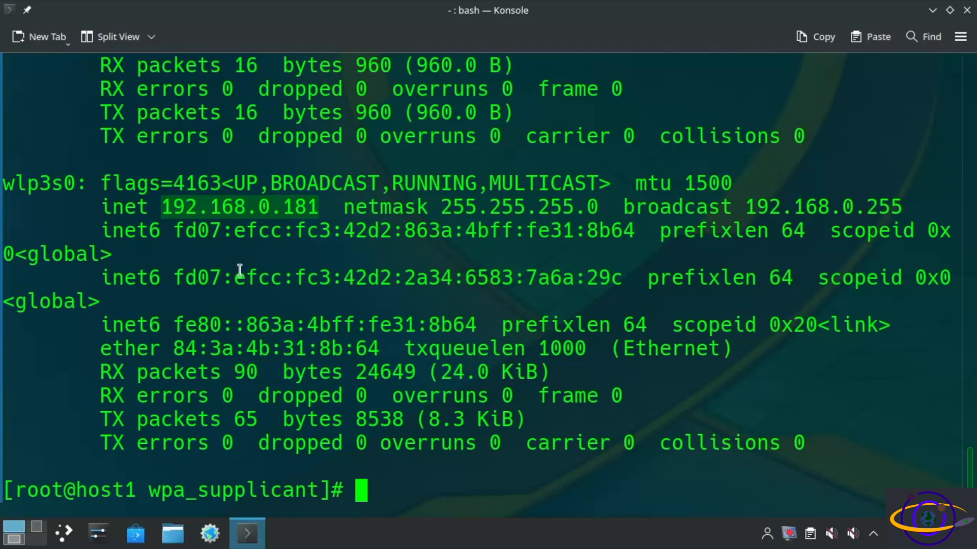
Resolve google.com with host, then ping it for four replies with 0% packet loss
{"action": "type", "text": "host"}
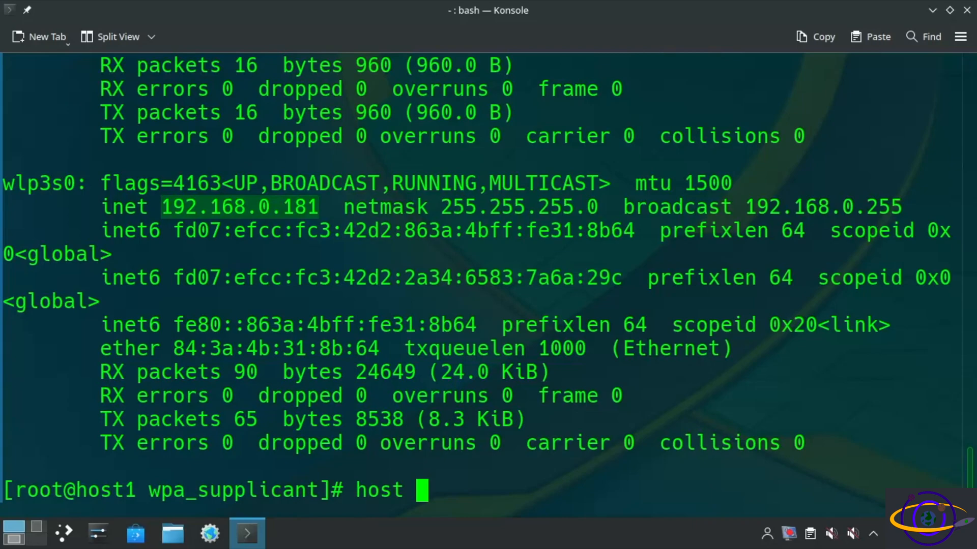
{"action": "type", "text": "google.com"}
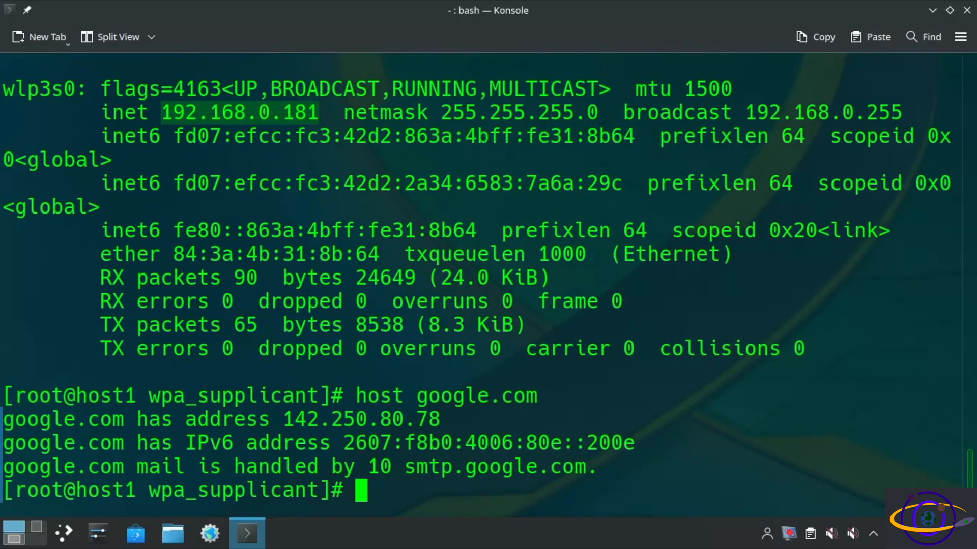
{"action": "type", "text": "ping google.com"}
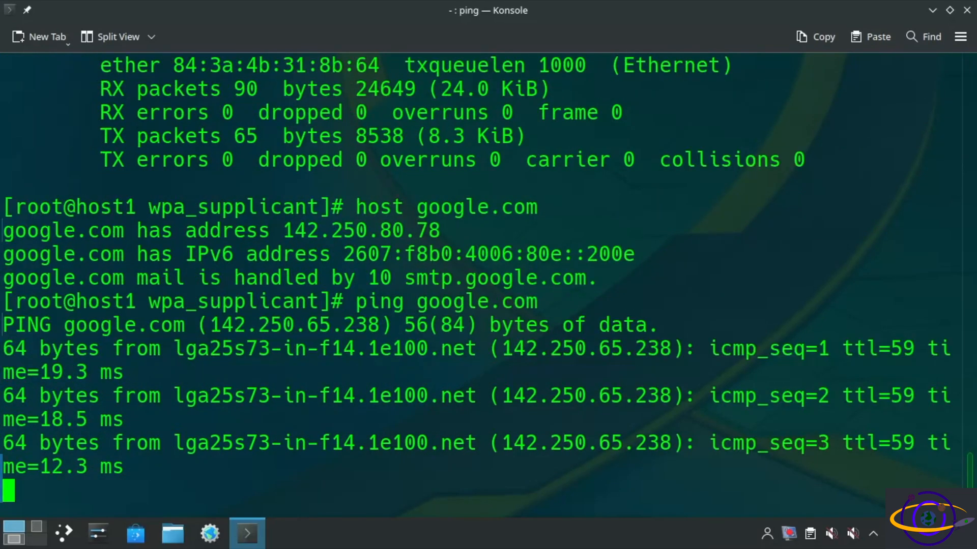
{"action": "key", "text": "ctrl+c"}
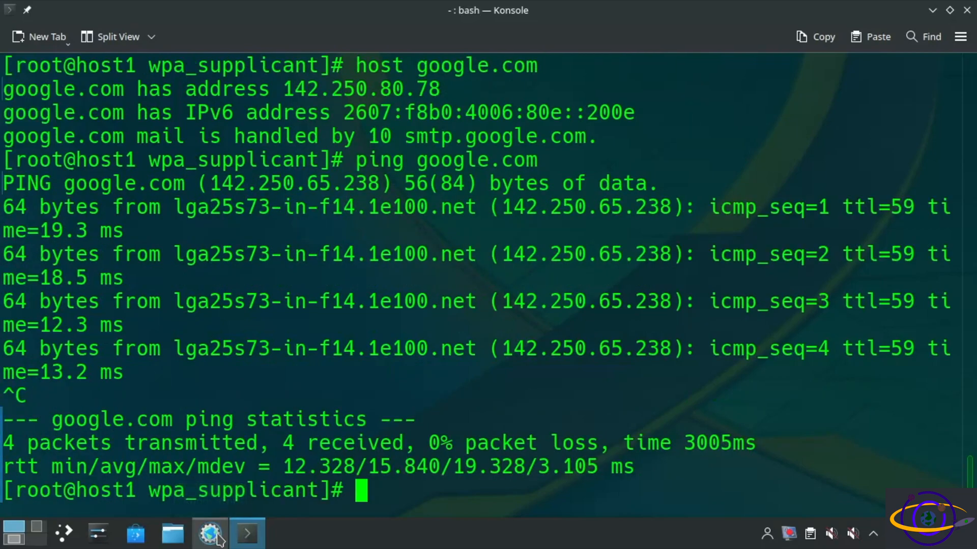
Open Konqueror, load google.com and reddit.com, then close the browser
{"action": "left_click", "coordinate": [210, 533]}
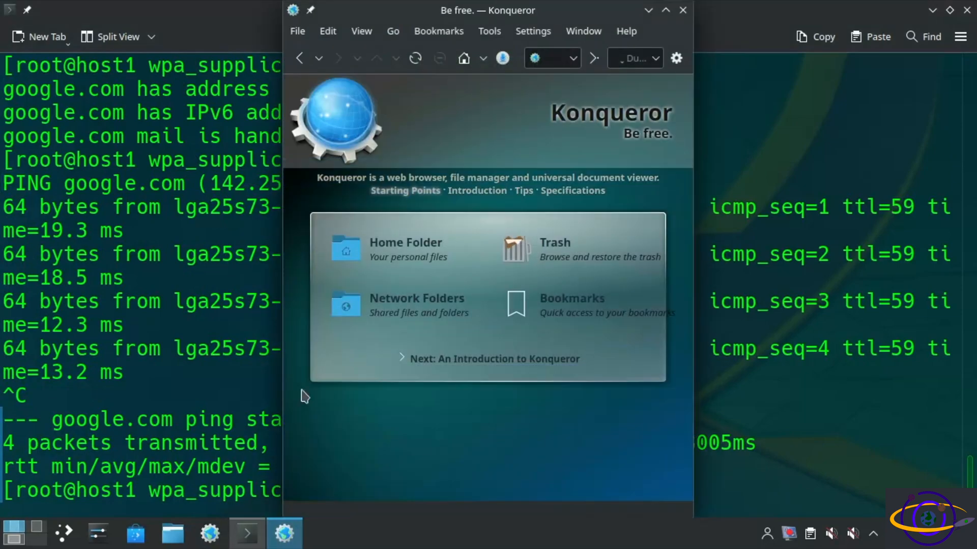
{"action": "left_click", "coordinate": [548, 58]}
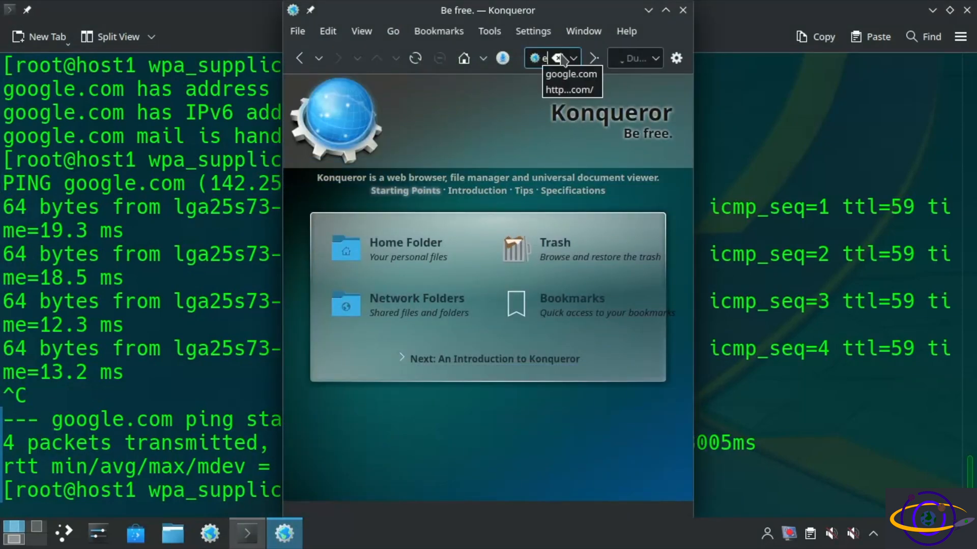
{"action": "left_click", "coordinate": [569, 74]}
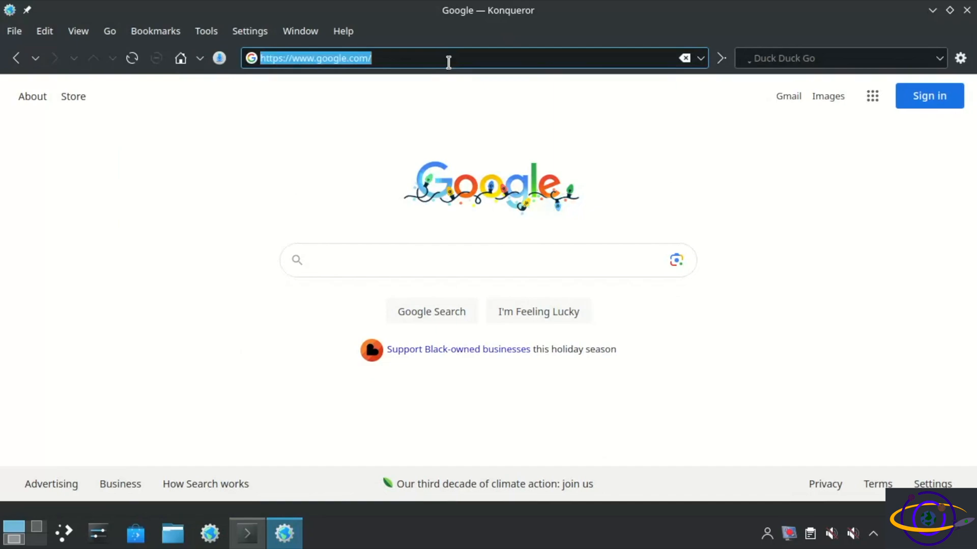
{"action": "type", "text": "reddit.co"}
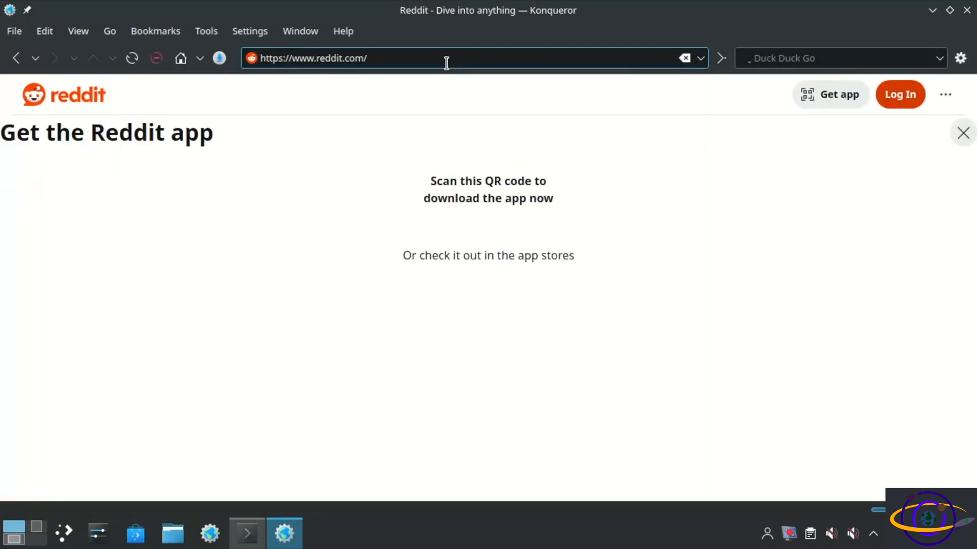
{"action": "mouse_move", "coordinate": [77, 87]}
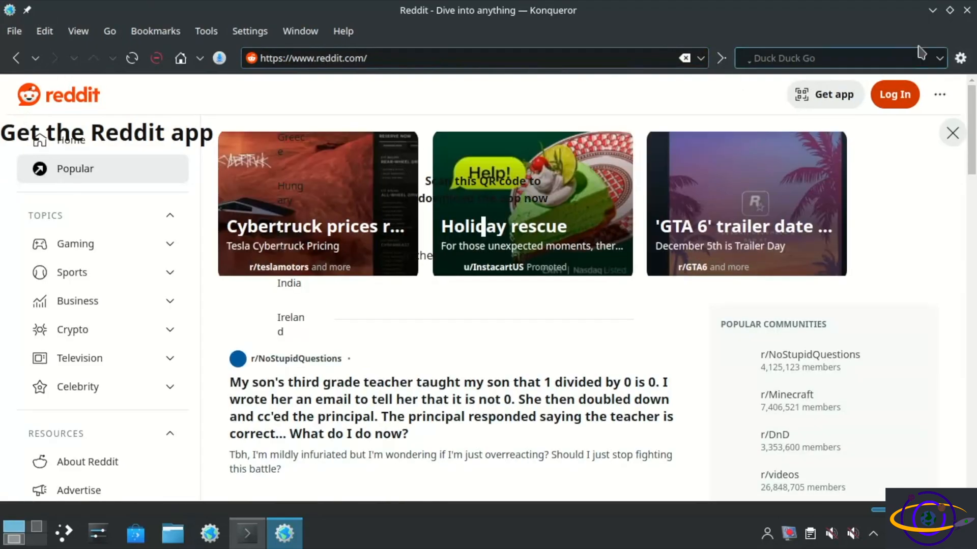
{"action": "left_click", "coordinate": [246, 533]}
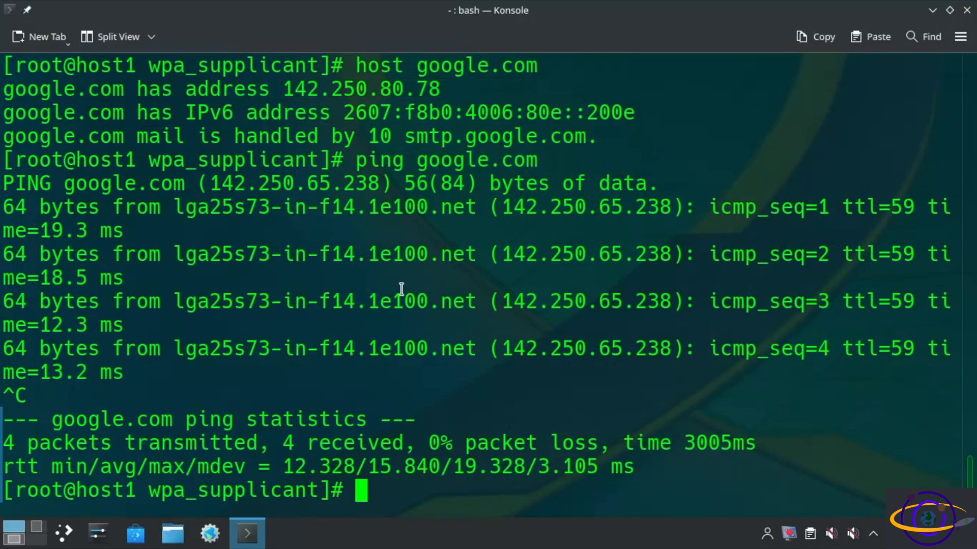
{"action": "mouse_move", "coordinate": [337, 455]}
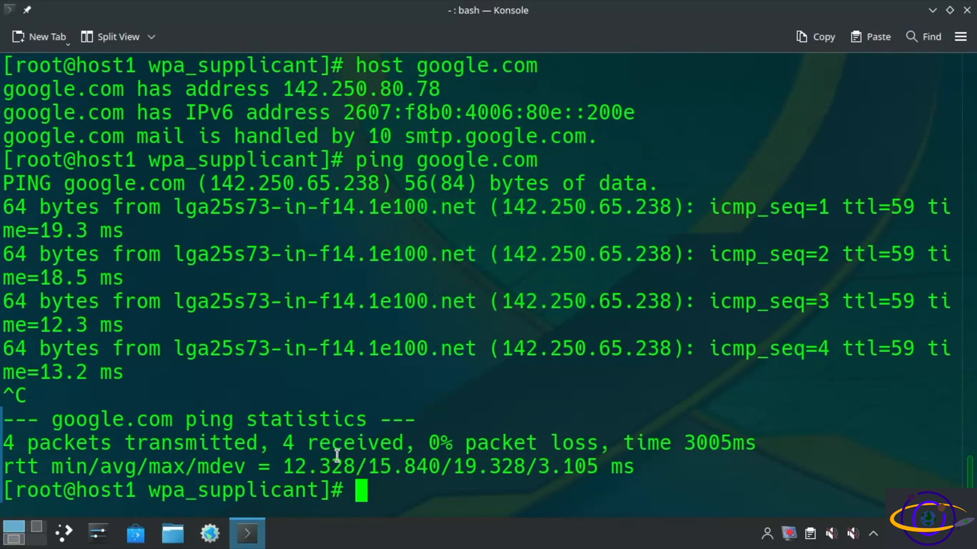
Reboot the computer from the root prompt
{"action": "type", "text": "reboo"}
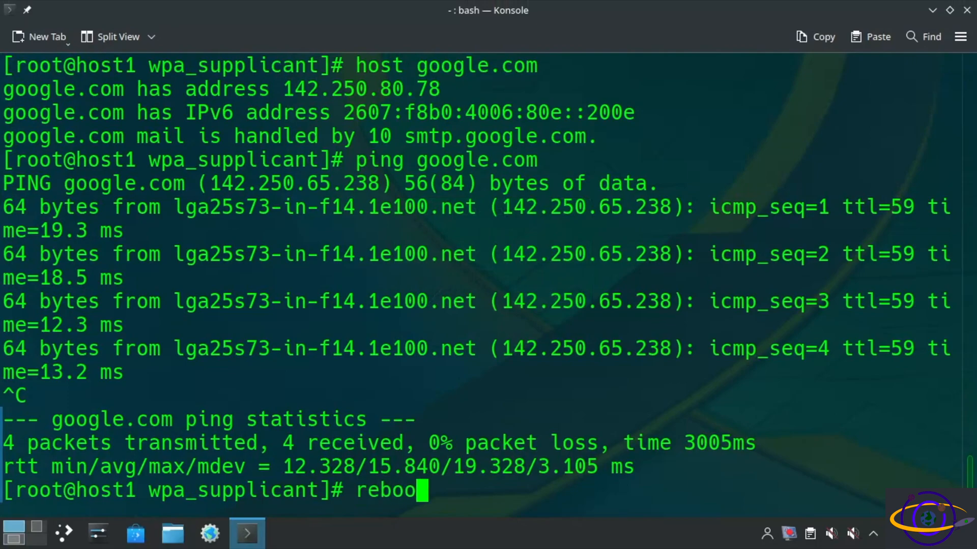
{"action": "type", "text": "t"}
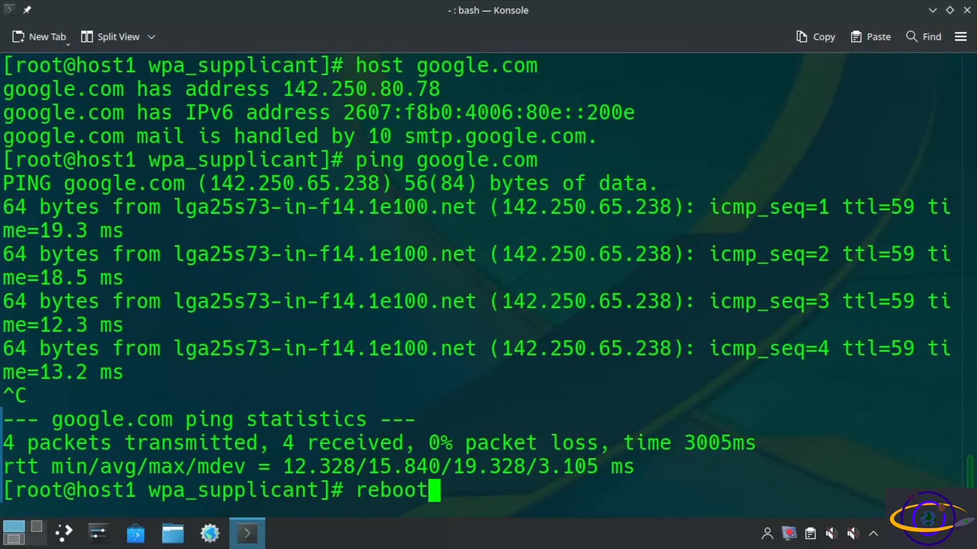
{"action": "key", "text": "Return"}
{"action": "type", "text": "ip a"}
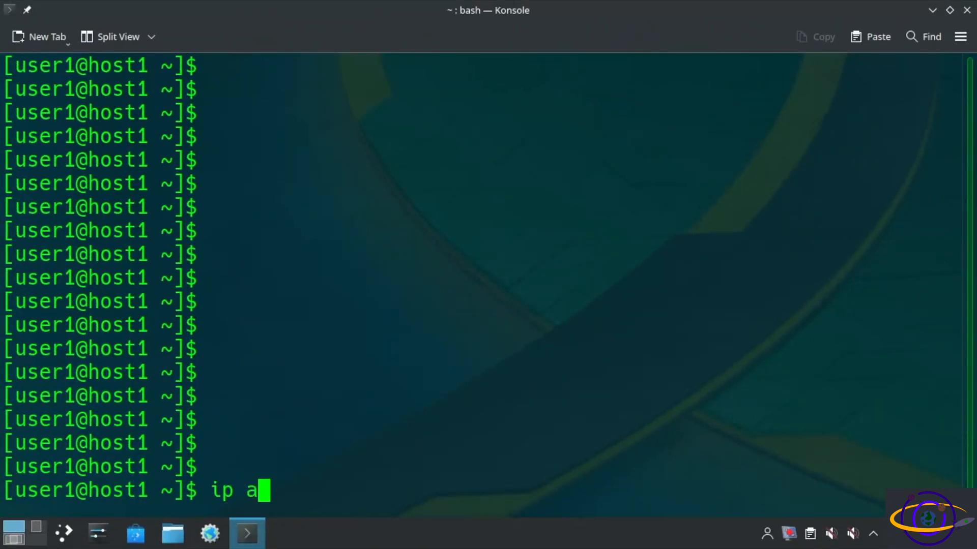
Show that wlp3s0 has no address and ping google.com fails name resolution
{"action": "key", "text": "Return"}
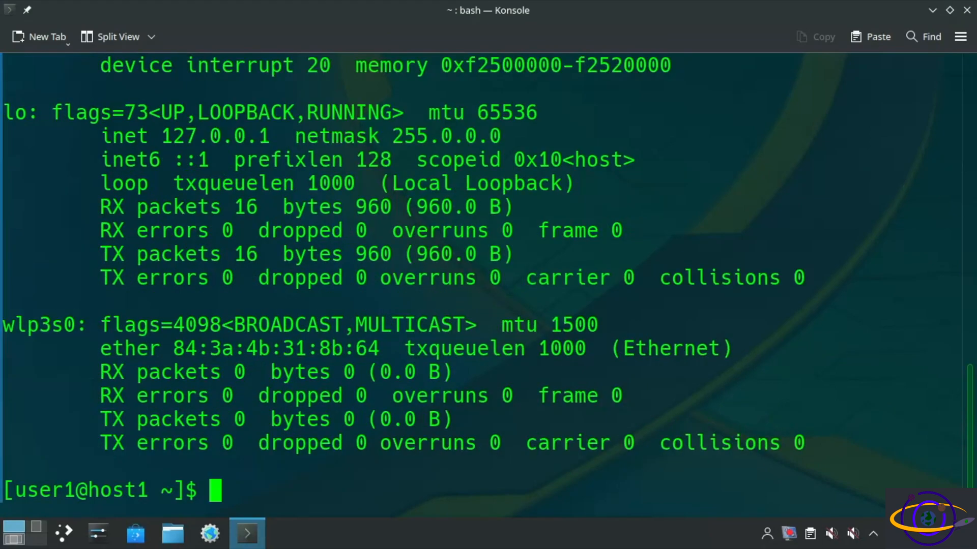
{"action": "mouse_move", "coordinate": [201, 288]}
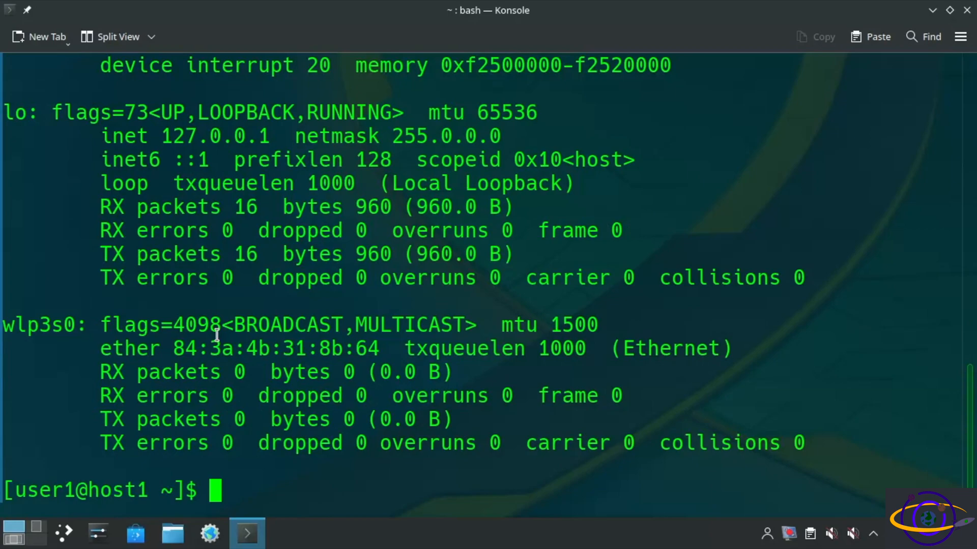
{"action": "type", "text": "ping goog"}
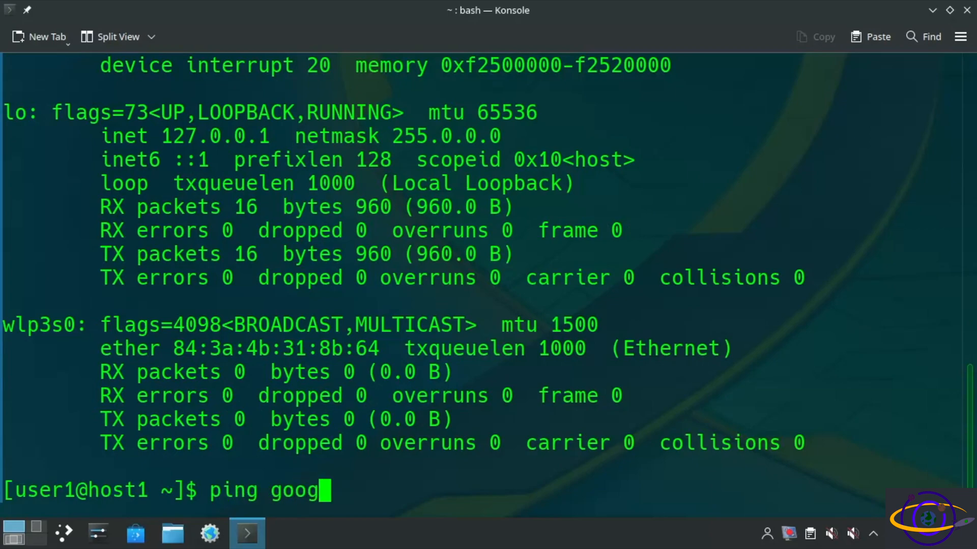
{"action": "type", "text": "le.com"}
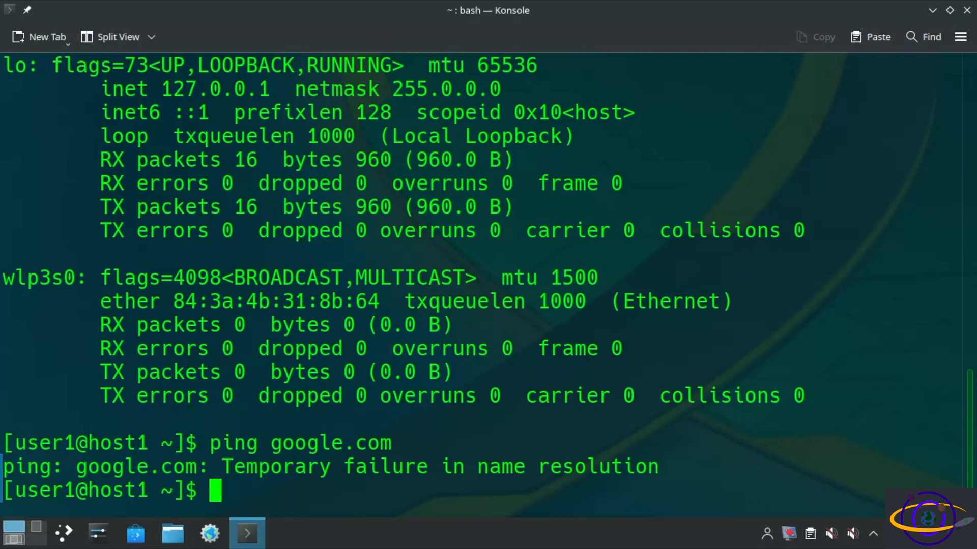
Go to /etc/wpa_supplicant and paste the ln -s symlink command
{"action": "type", "text": "cd"}
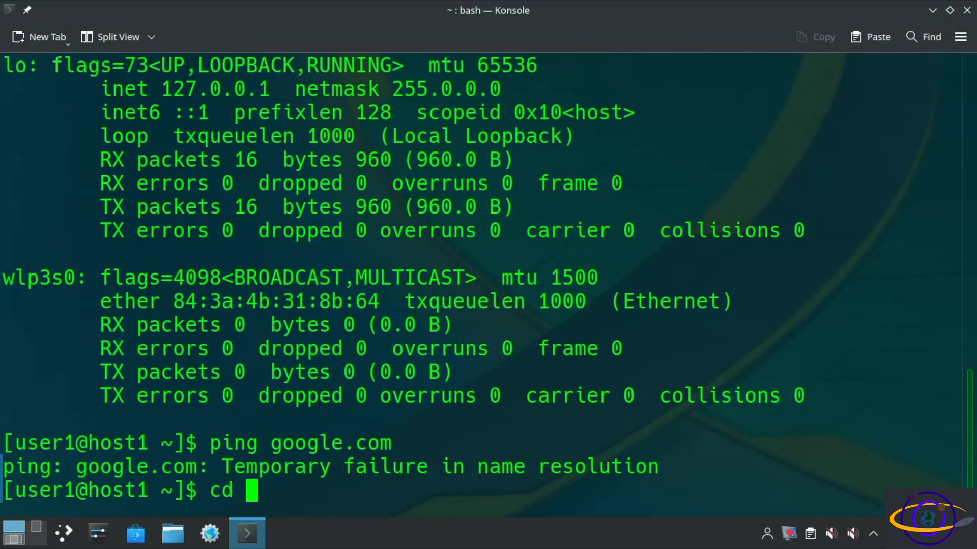
{"action": "type", "text": "/etc/wpa_supplicant/"}
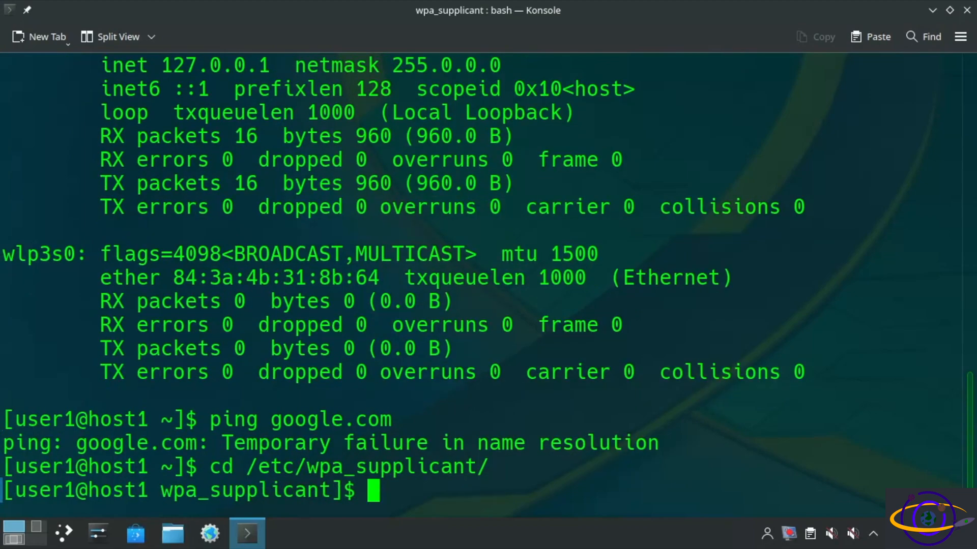
{"action": "right_click", "coordinate": [386, 206]}
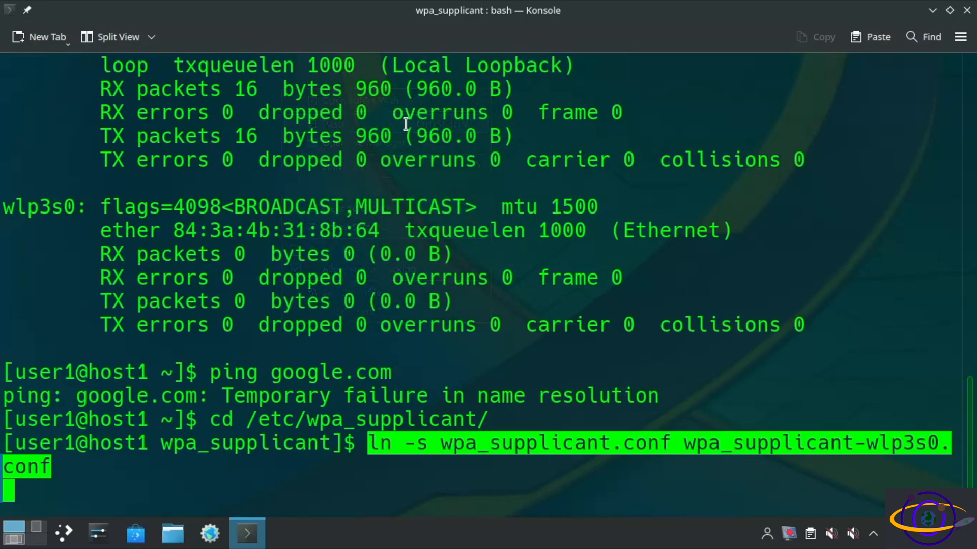
After permission is denied, become root and rerun the ln -s command in /etc/wpa_supplicant
{"action": "key", "text": "Return"}
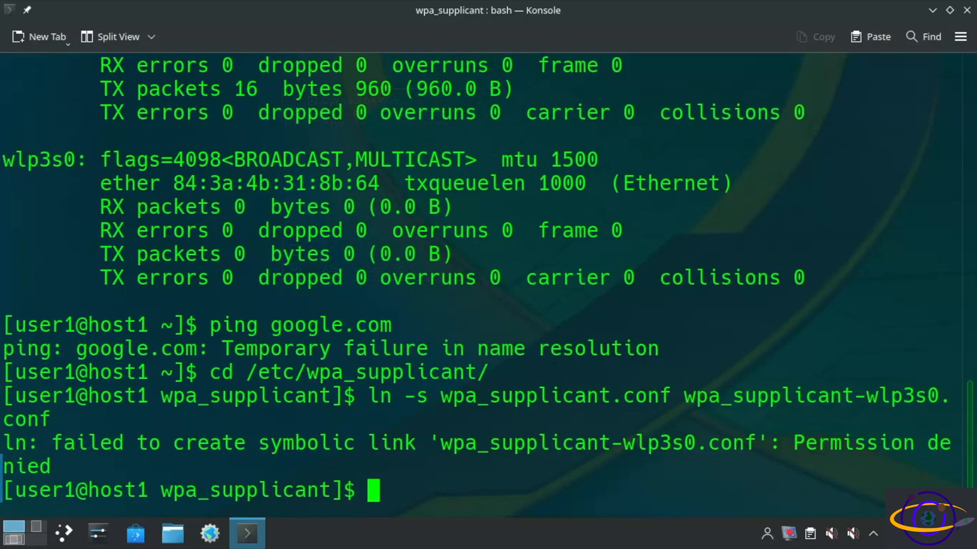
{"action": "type", "text": "sudo"}
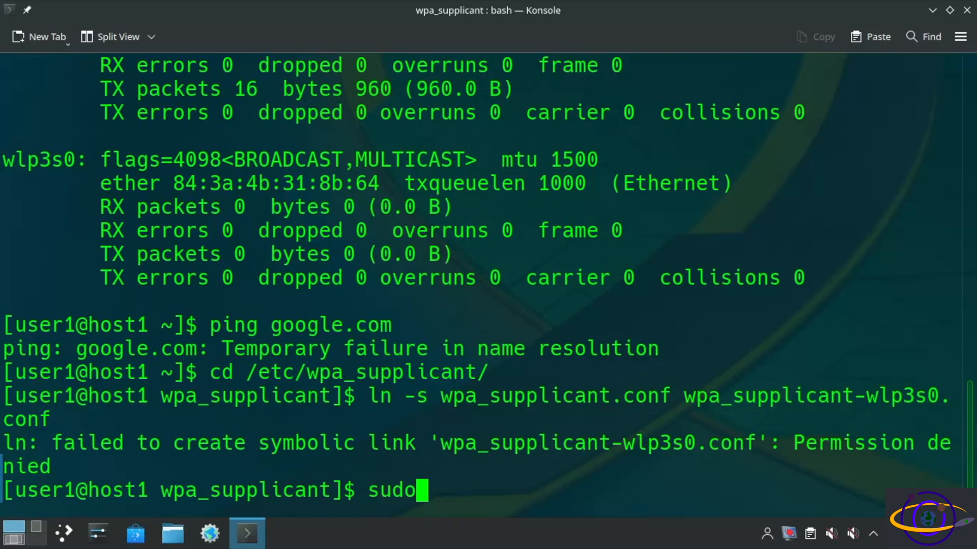
{"action": "key", "text": "BackSpace"}
{"action": "type", "text": " -"}
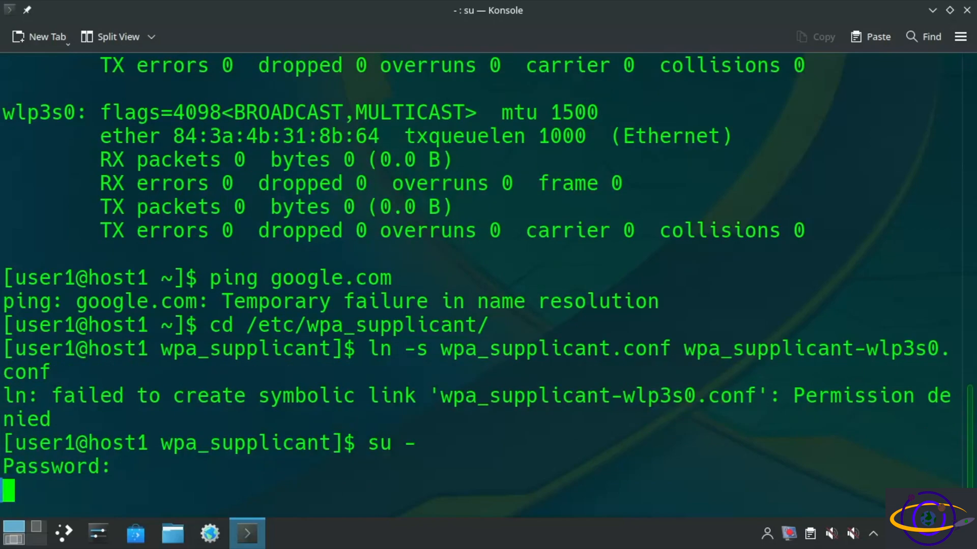
{"action": "type", "text": "cd /etc/wpa_supplicant/"}
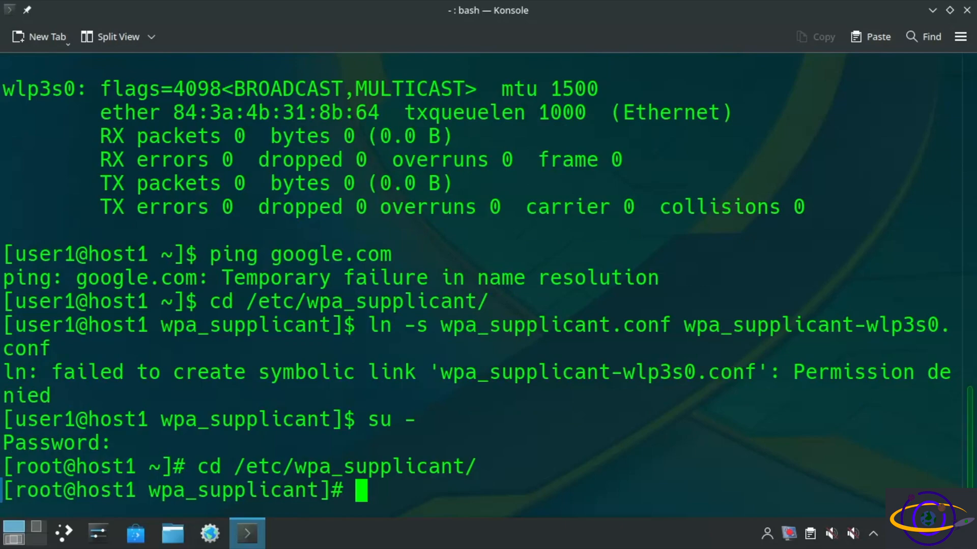
{"action": "right_click", "coordinate": [405, 131]}
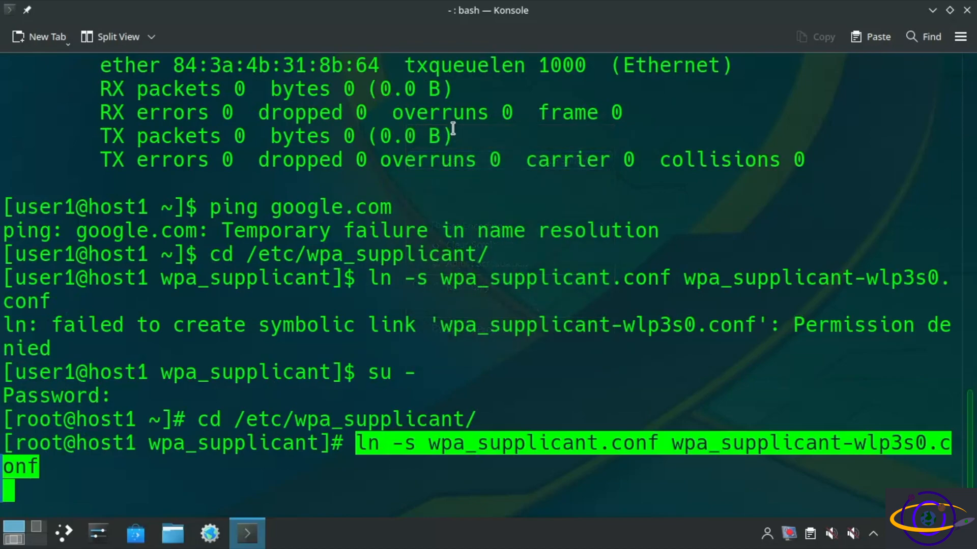
List the directory to confirm wpa_supplicant-wlp3s0.conf links to wpa_supplicant.conf
{"action": "type", "text": "ls -l"}
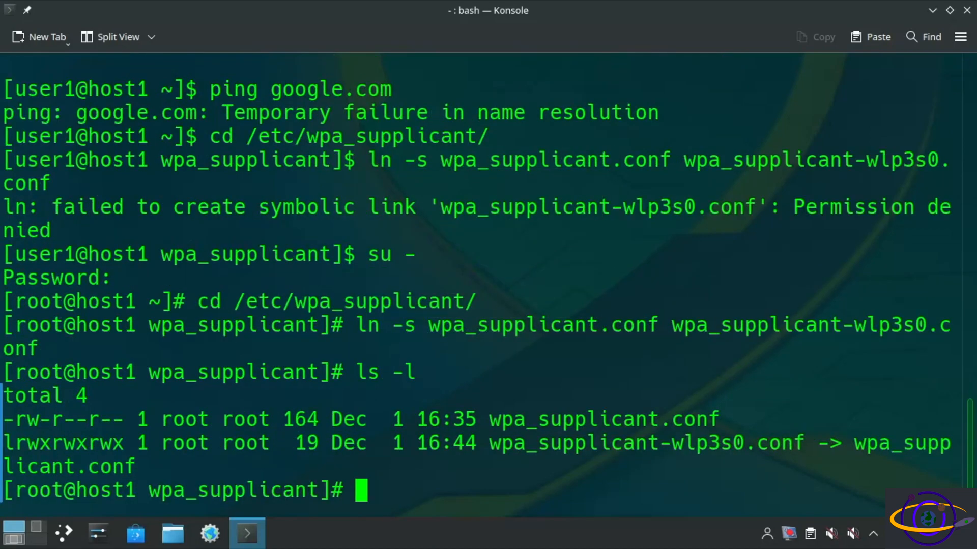
{"action": "type", "text": "clear"}
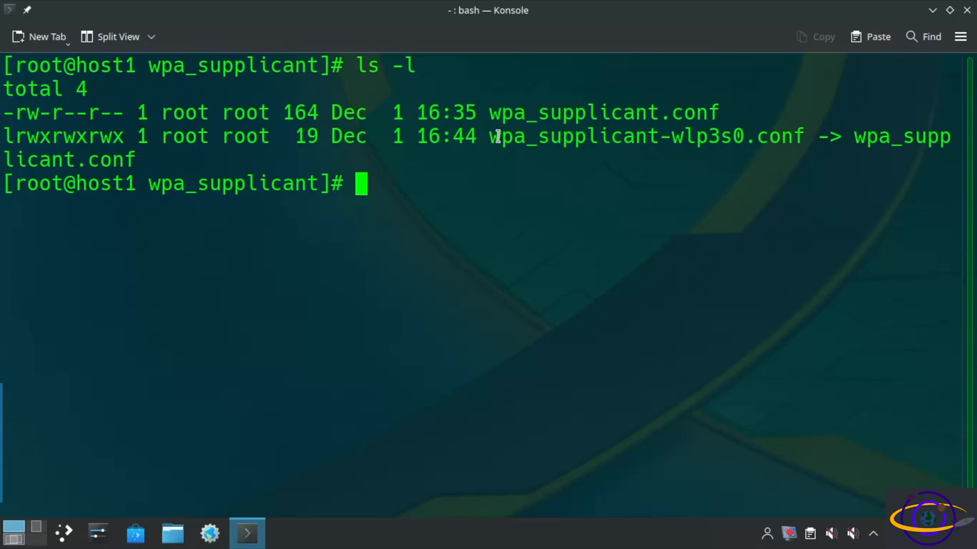
{"action": "double_click", "coordinate": [645, 137]}
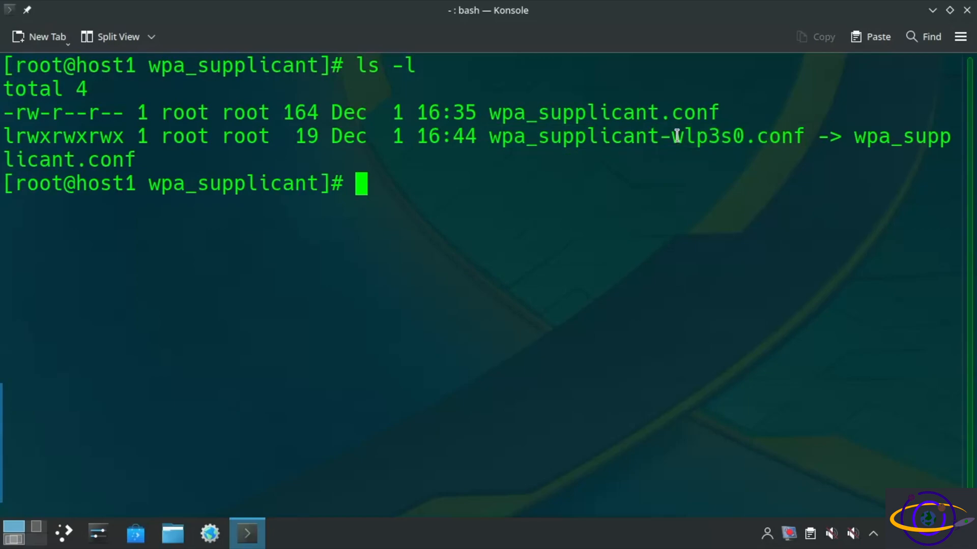
{"action": "double_click", "coordinate": [705, 137]}
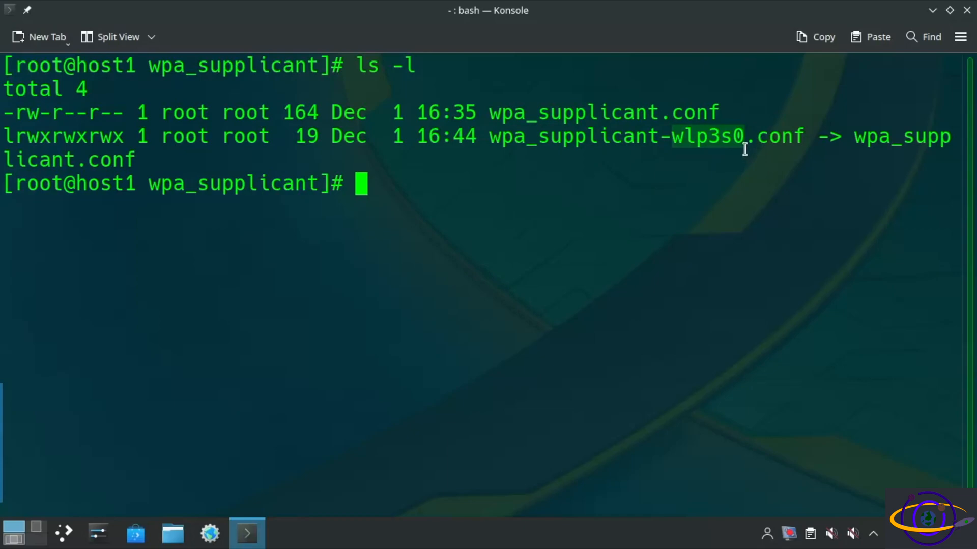
{"action": "type", "text": "cd"}
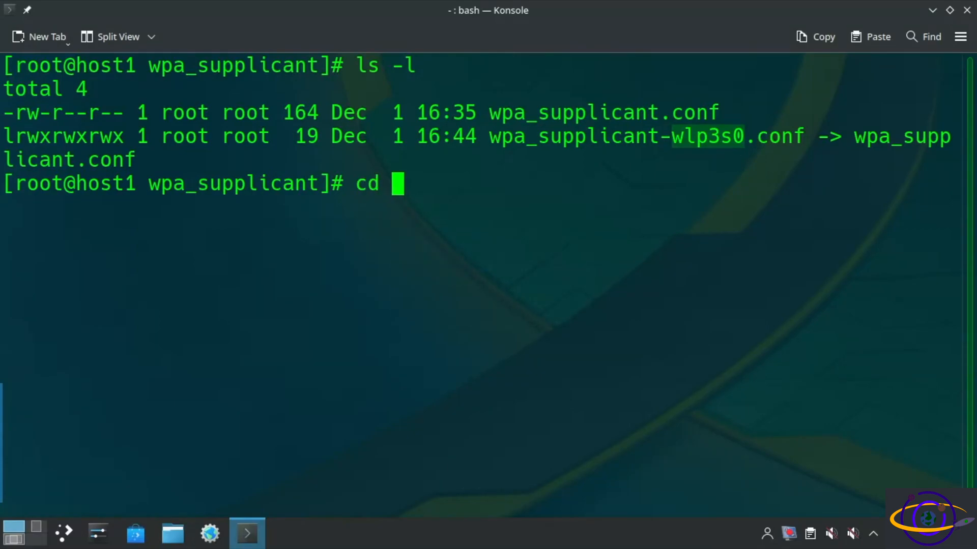
Paste wlp3s0 match and DHCP settings into /etc/systemd/network/30-wifi.network and save it
{"action": "type", "text": "/etc/syste"}
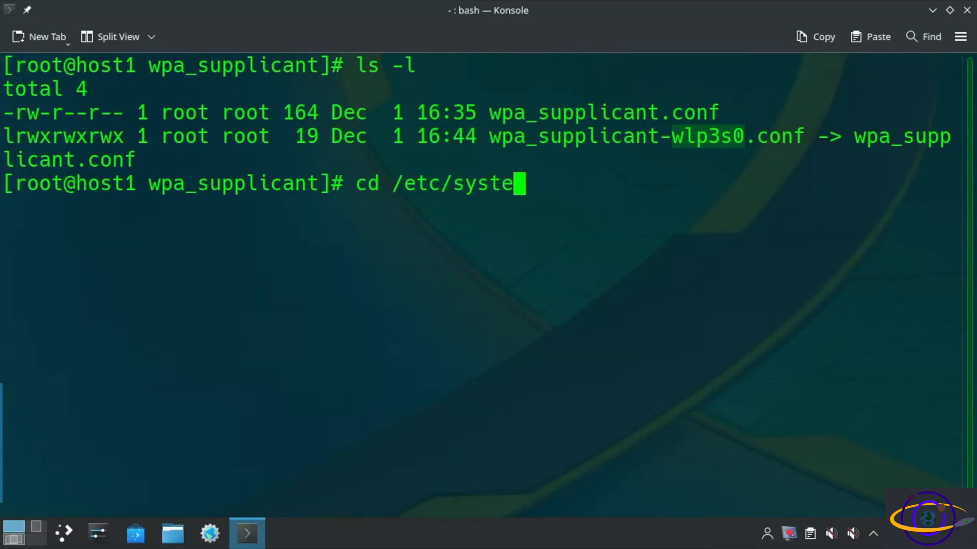
{"action": "type", "text": "md/netwo"}
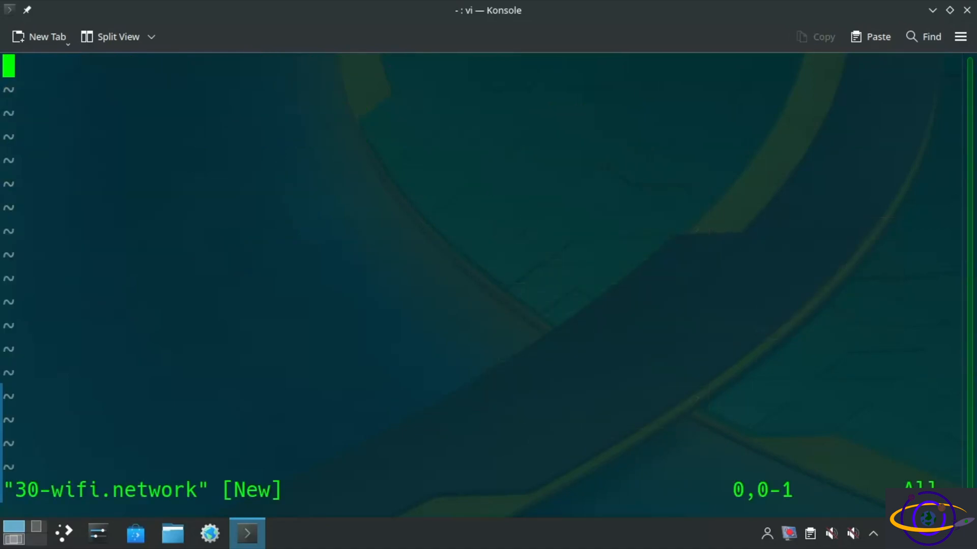
{"action": "mouse_move", "coordinate": [360, 188]}
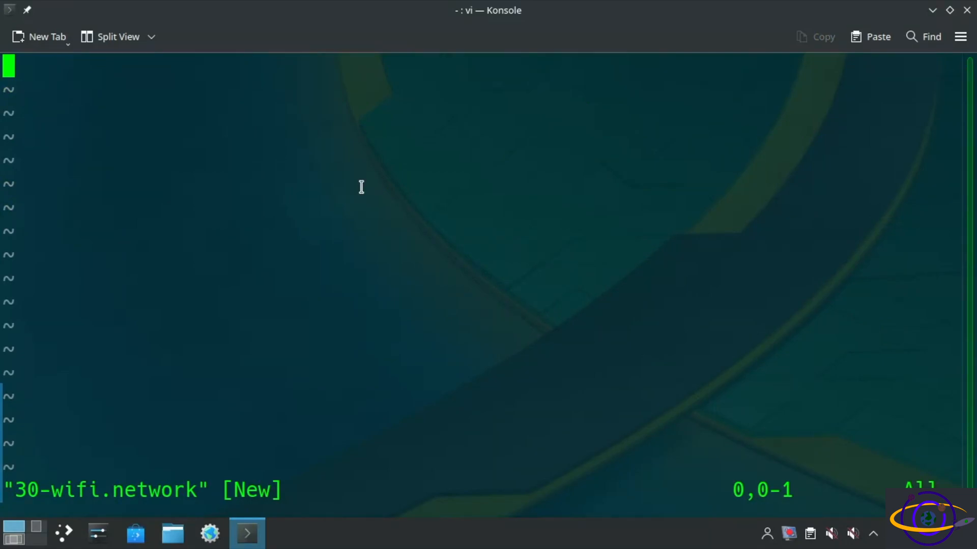
{"action": "right_click", "coordinate": [361, 188]}
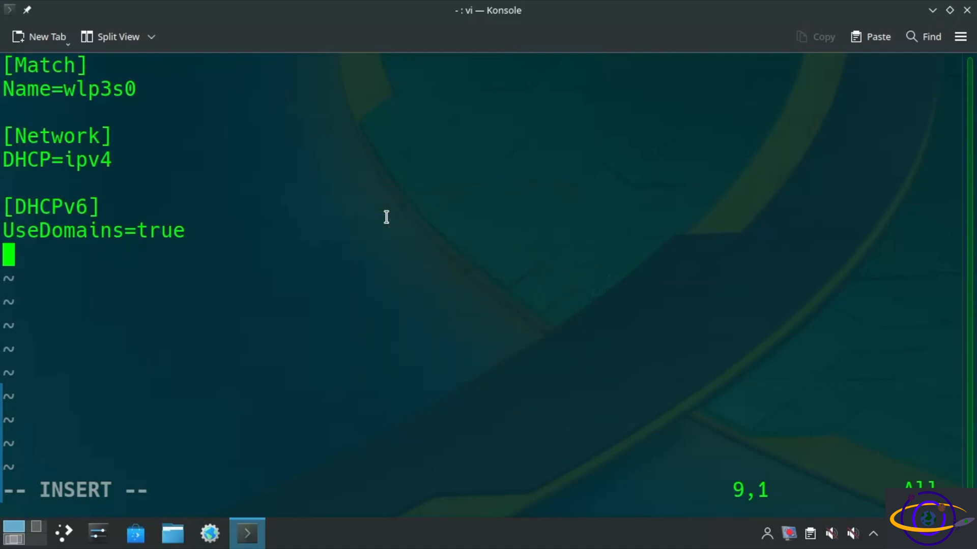
{"action": "key", "text": "Escape"}
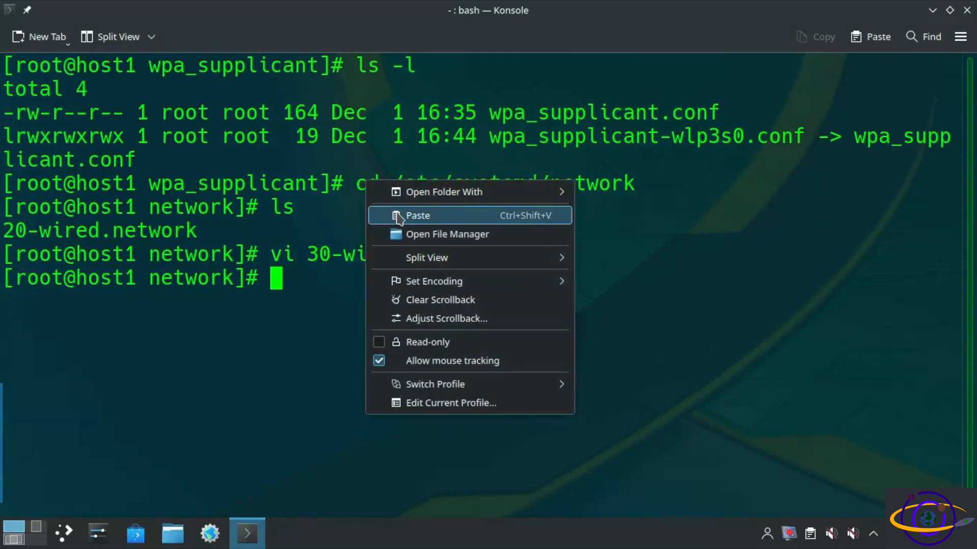
Restart systemd-networkd, confirm wlp3s0 still has no address with ifconfig, and reboot
{"action": "left_click", "coordinate": [417, 214]}
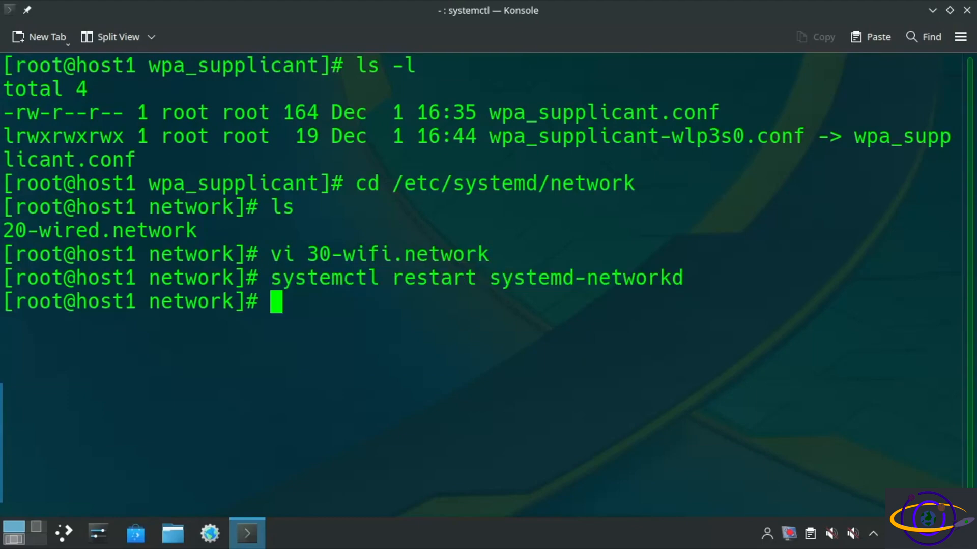
{"action": "type", "text": "ifconfig"}
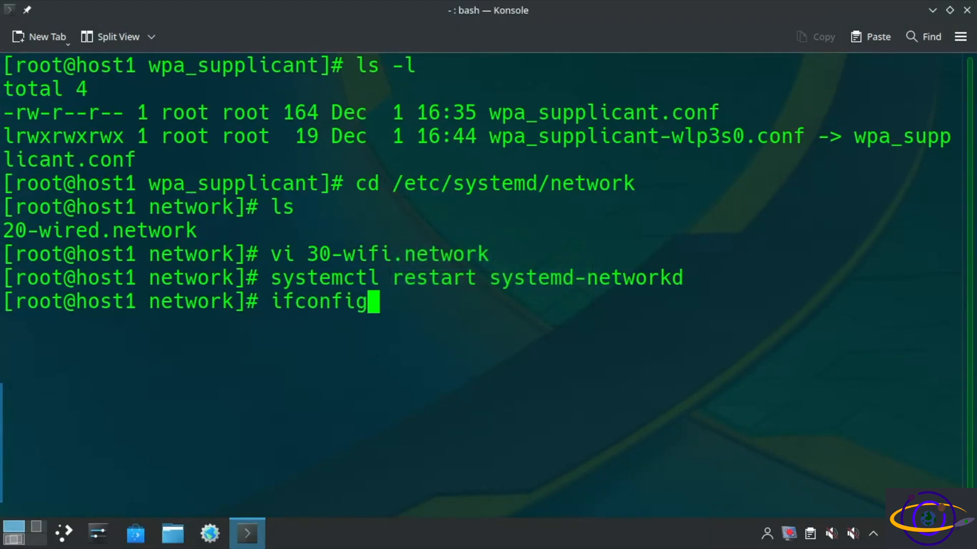
{"action": "key", "text": "Return"}
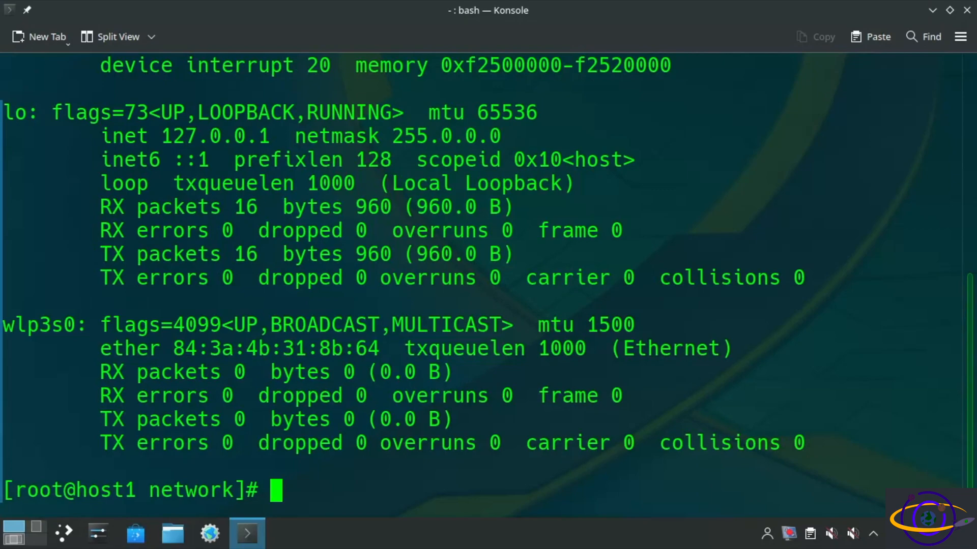
{"action": "type", "text": "reboot"}
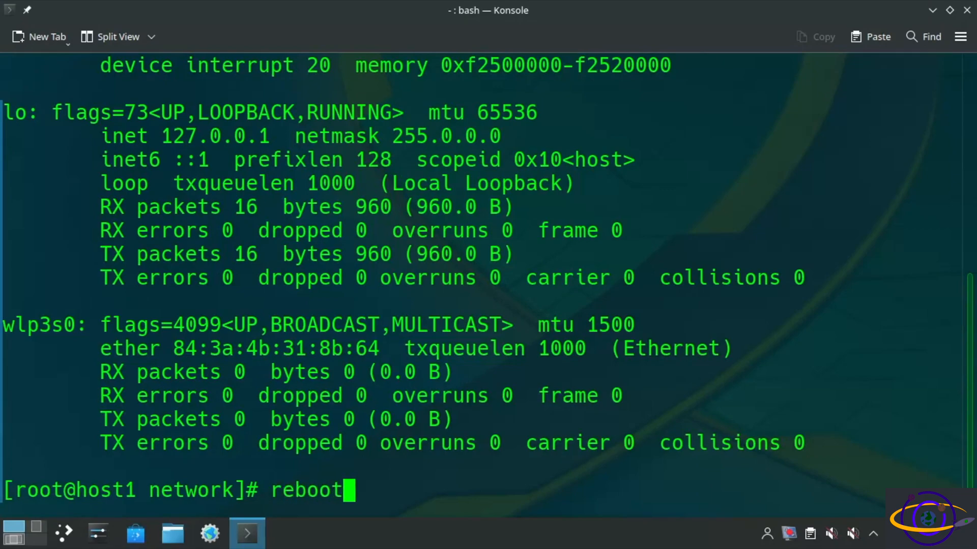
{"action": "key", "text": "Return"}
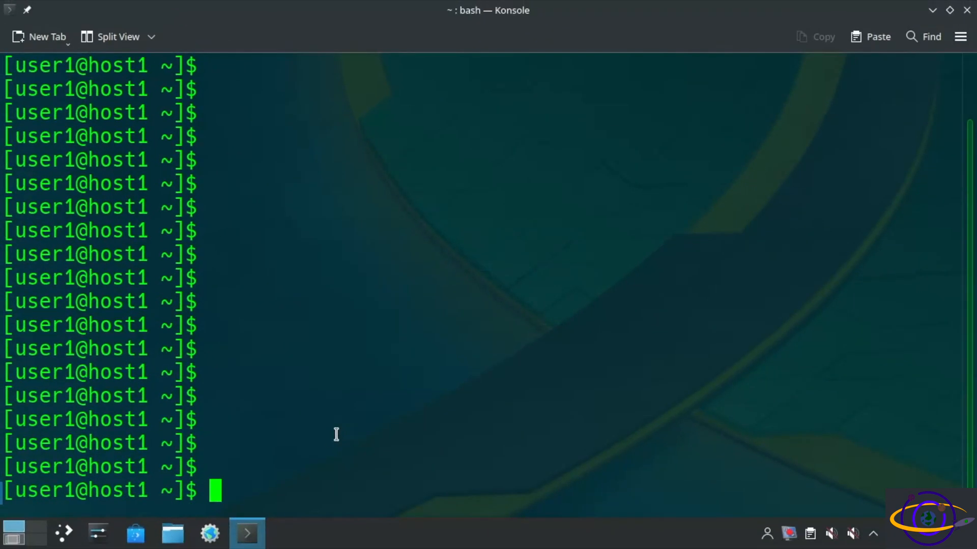
Confirm with ip a and ifconfig that wlp3s0 now holds 192.168.0.180
{"action": "type", "text": "ip a"}
{"action": "type", "text": "ifcon"}
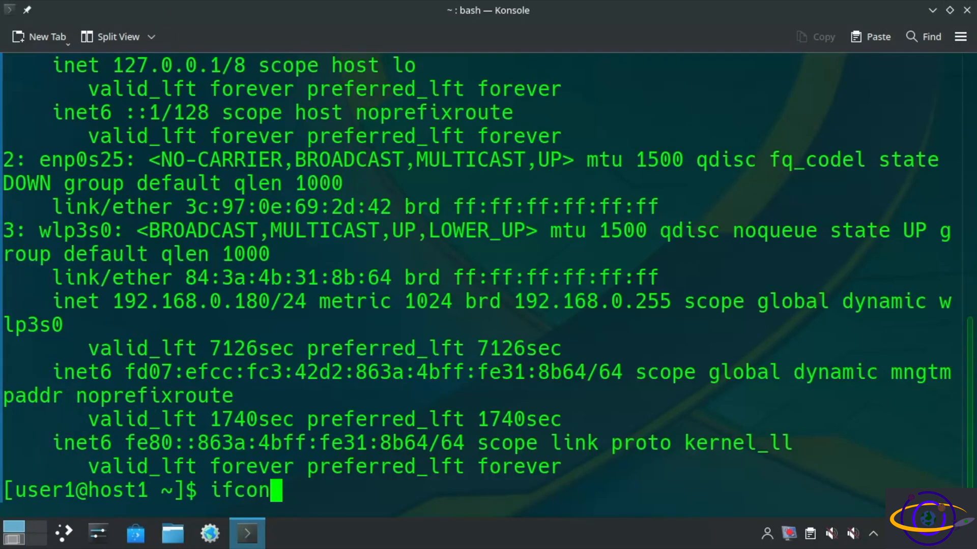
{"action": "type", "text": "fig"}
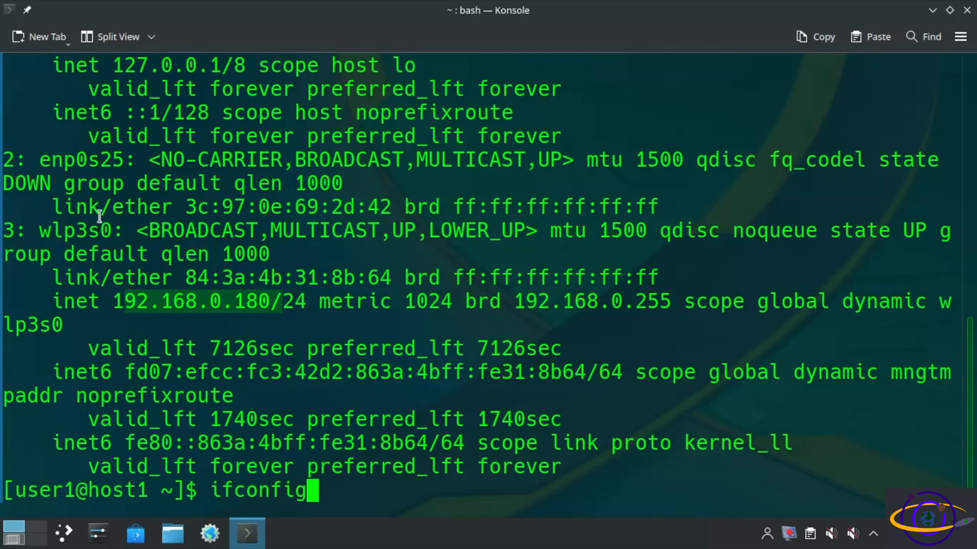
{"action": "type", "text": "-"}
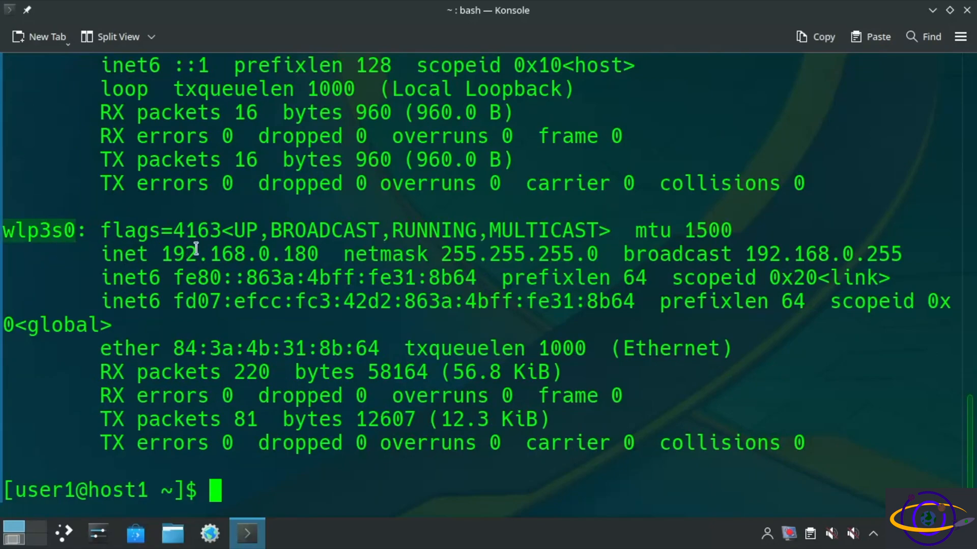
{"action": "double_click", "coordinate": [240, 254]}
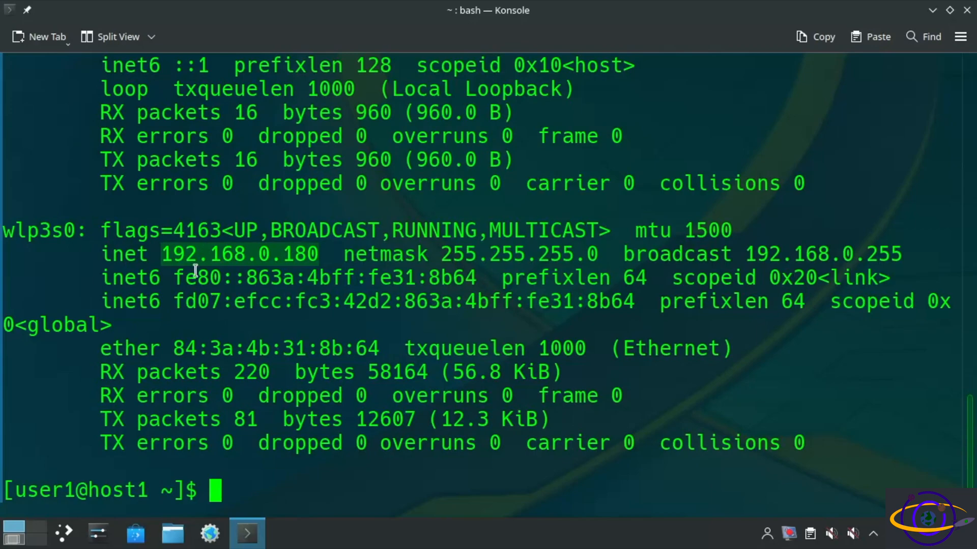
Check that systemd-networkd is active and running with systemctl status
{"action": "type", "text": "systemctl s"}
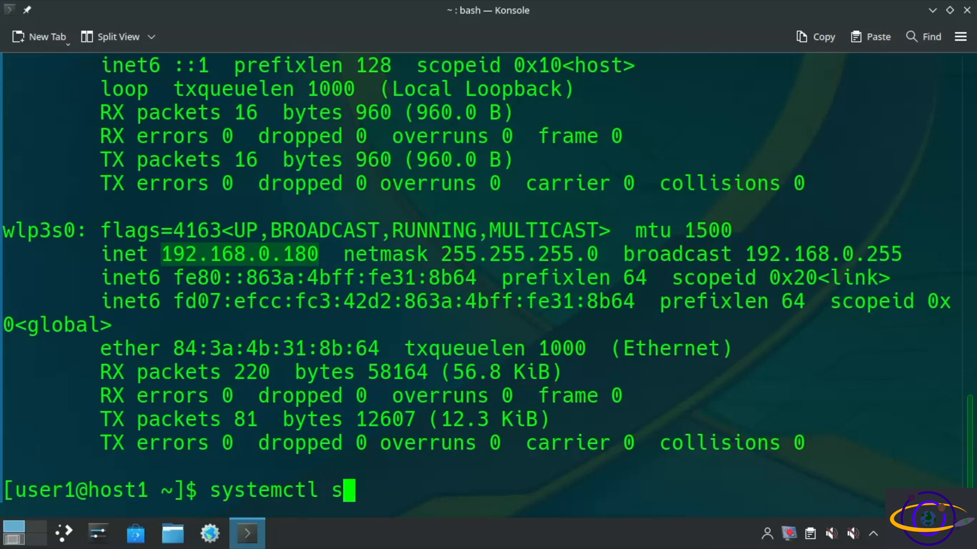
{"action": "type", "text": "tatus system"}
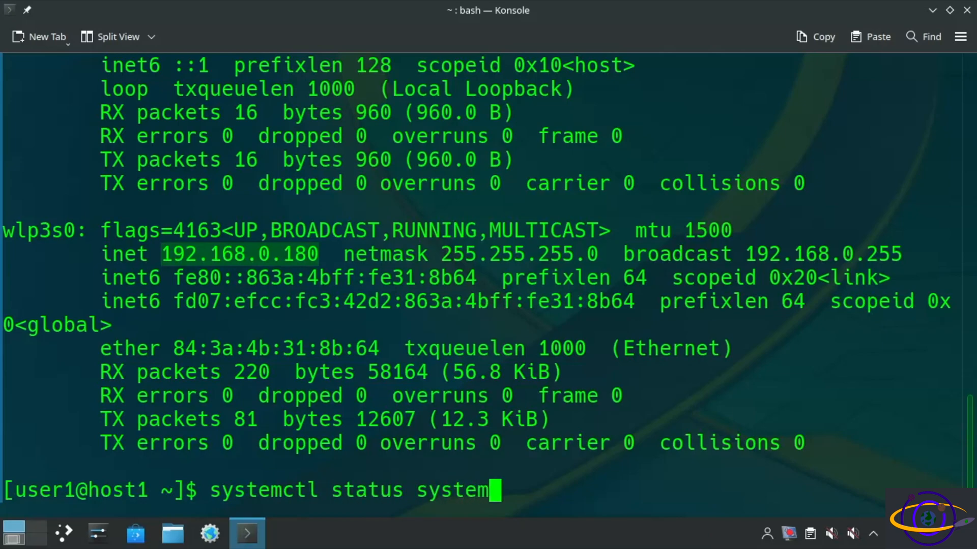
{"action": "type", "text": "d-networ"}
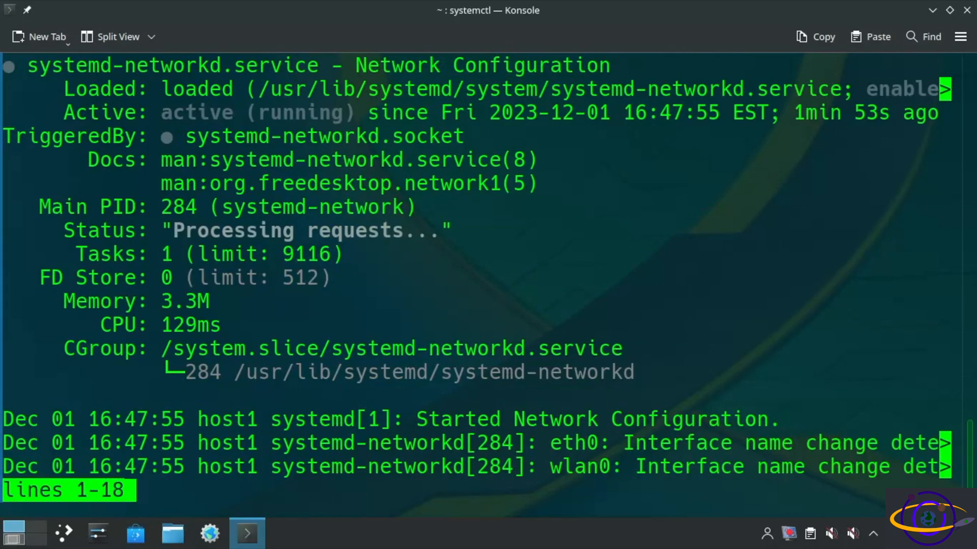
{"action": "mouse_move", "coordinate": [550, 466]}
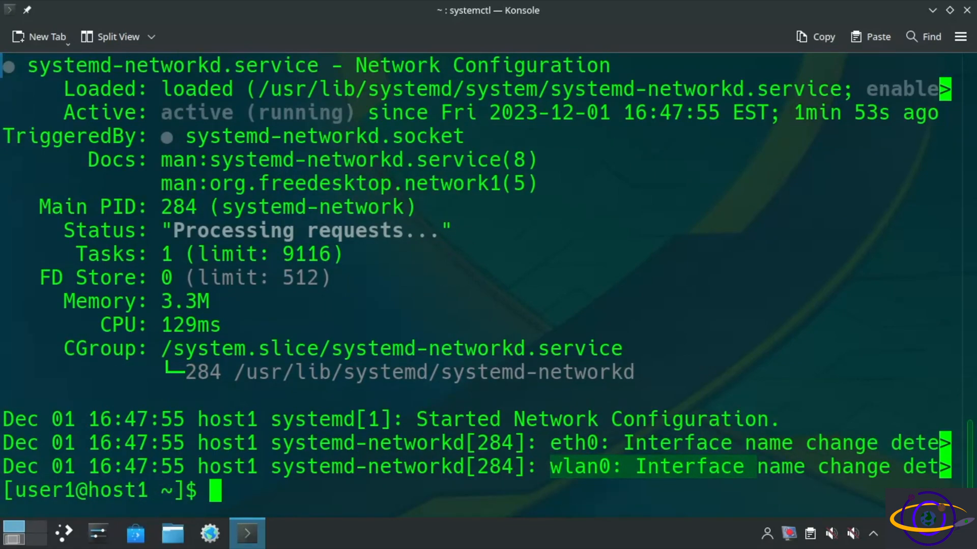
As root, check the dmesg kernel log shows wlp3s0 authenticated and associated
{"action": "type", "text": "dmesg"}
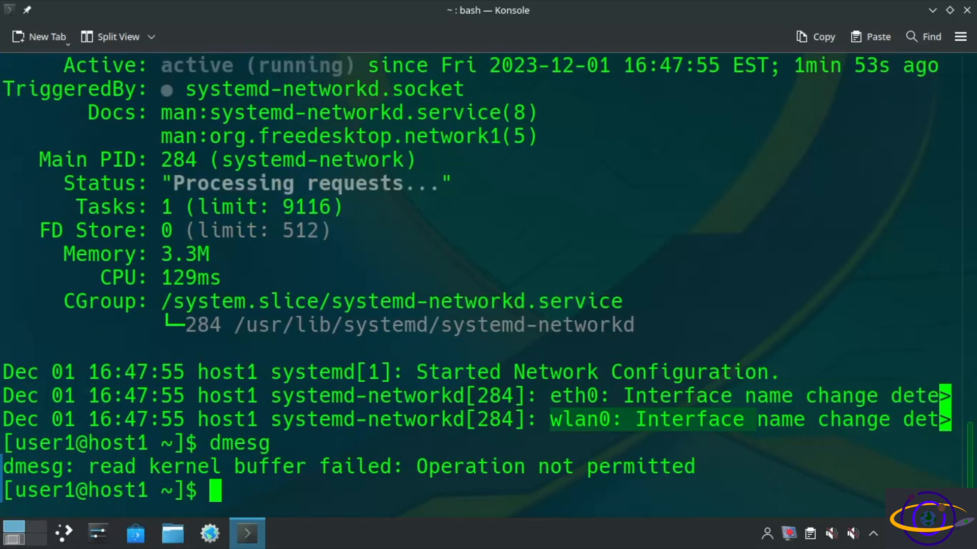
{"action": "type", "text": "su -"}
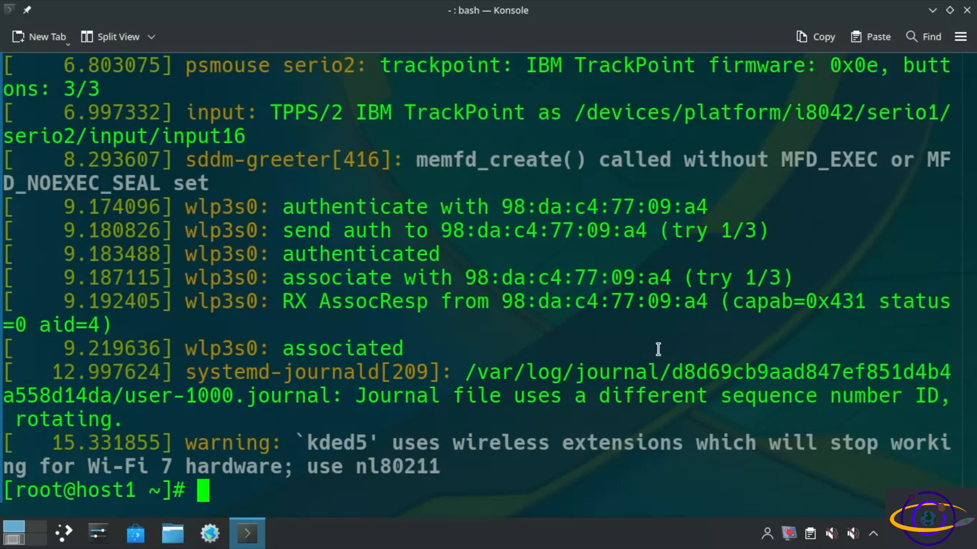
{"action": "mouse_move", "coordinate": [268, 188]}
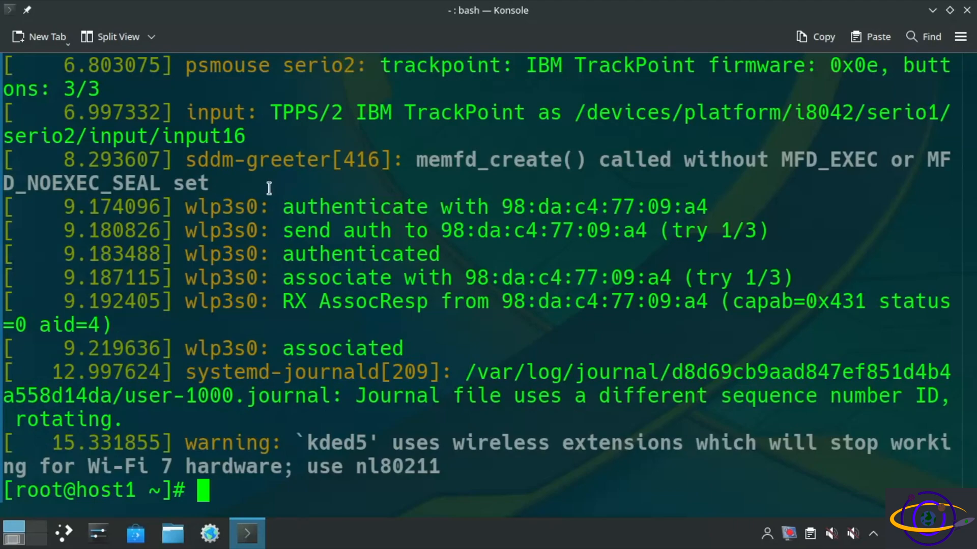
{"action": "double_click", "coordinate": [354, 207]}
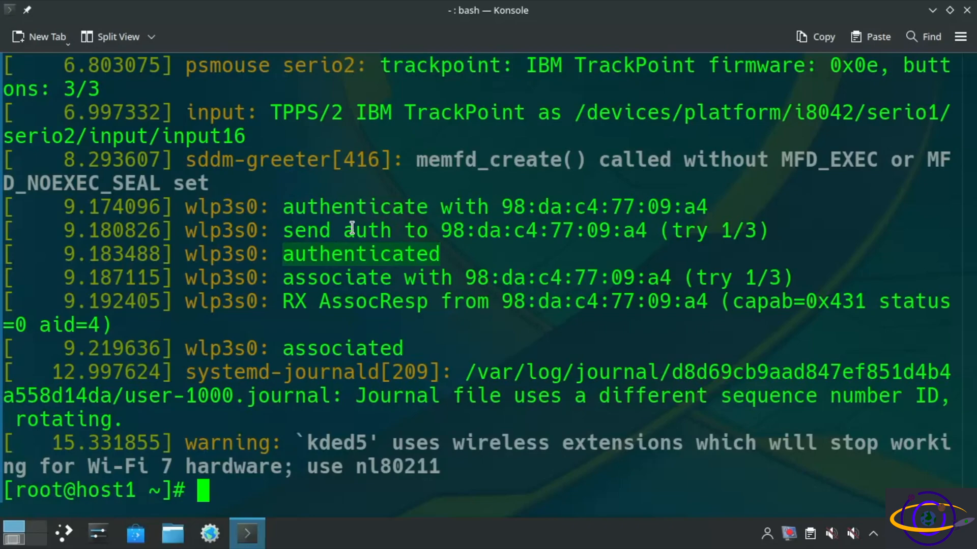
Ping google.com until replies arrive, then stop it to view the statistics
{"action": "type", "text": "ping w"}
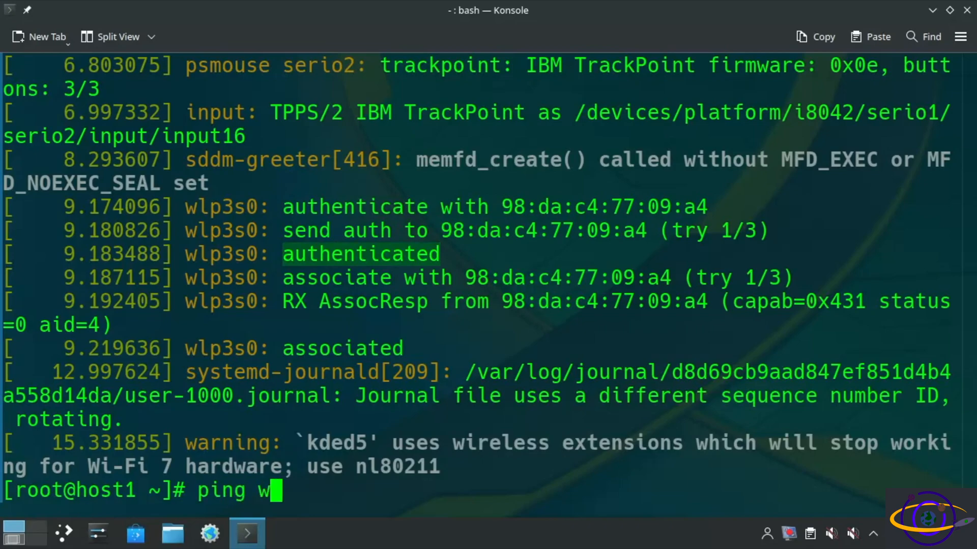
{"action": "type", "text": "oo"}
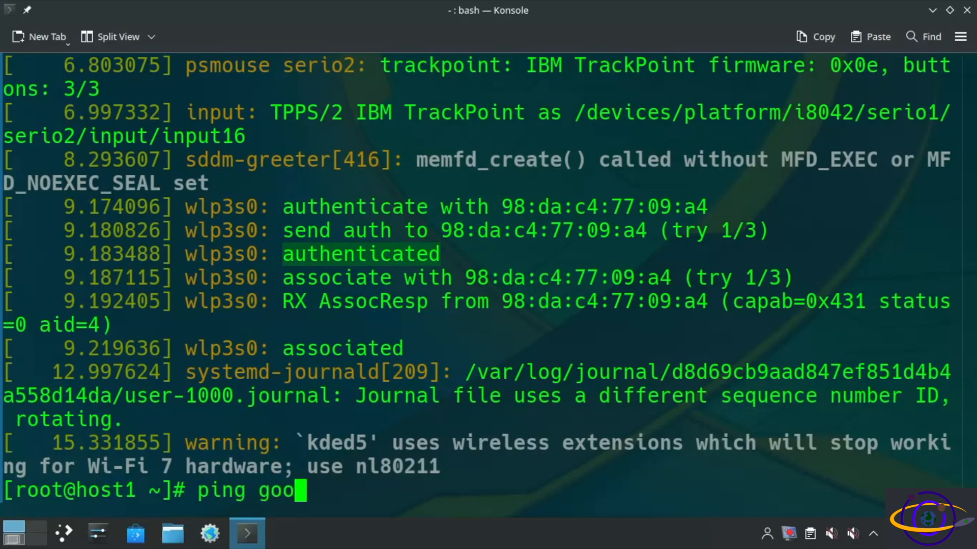
{"action": "key", "text": "Return"}
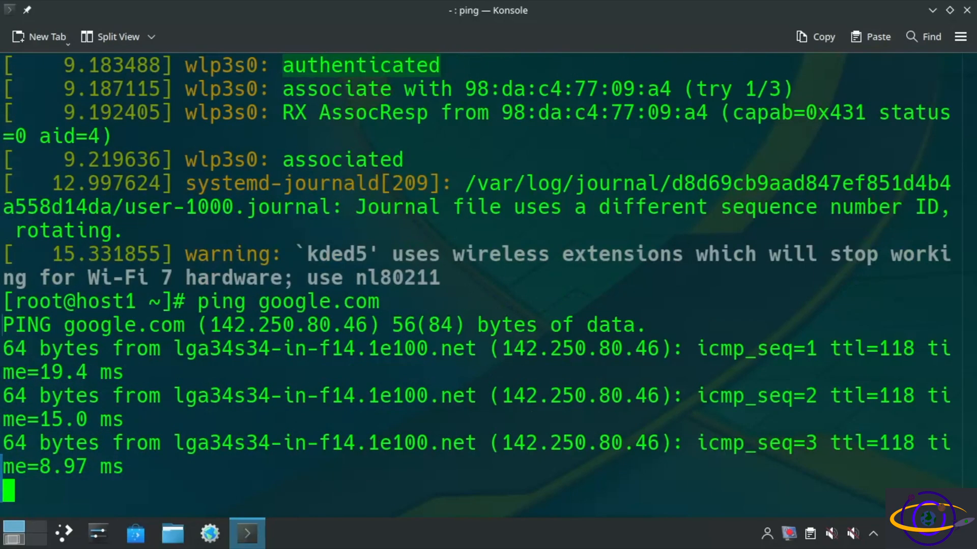
{"action": "key", "text": "ctrl+c"}
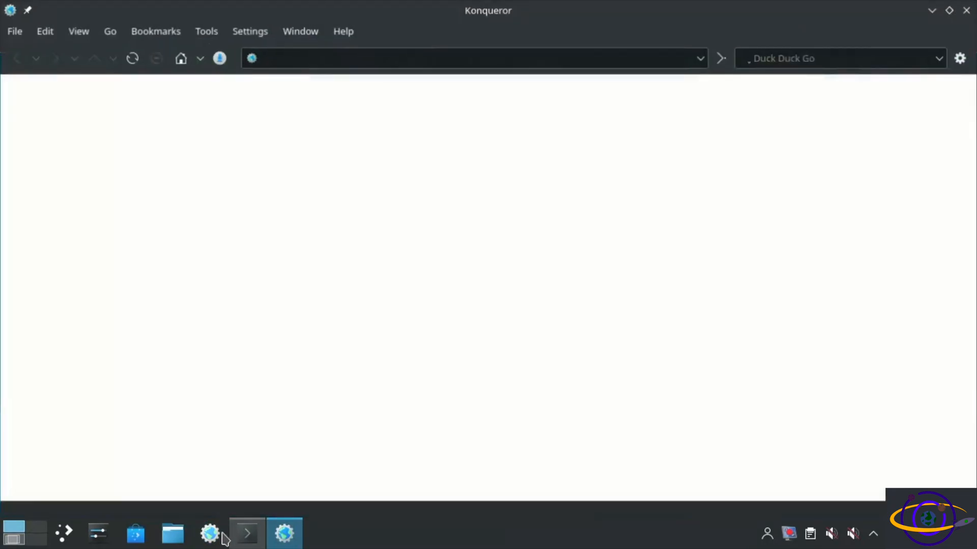
{"action": "left_click", "coordinate": [210, 534]}
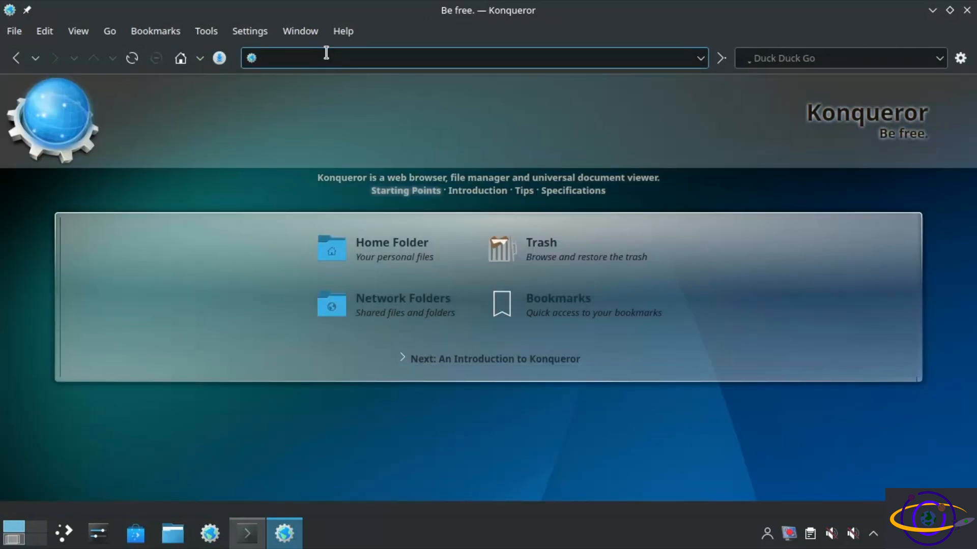
{"action": "type", "text": "https://google.com"}
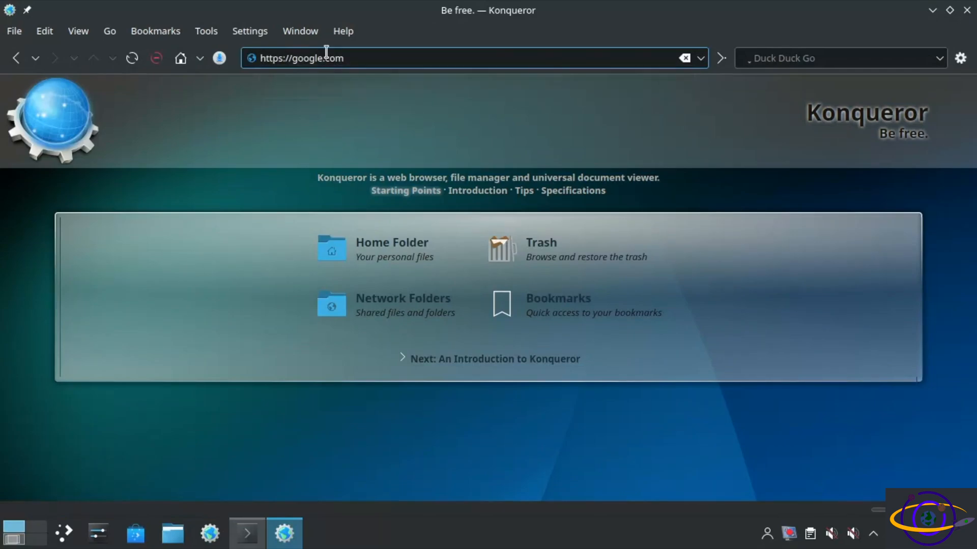
{"action": "key", "text": "Return"}
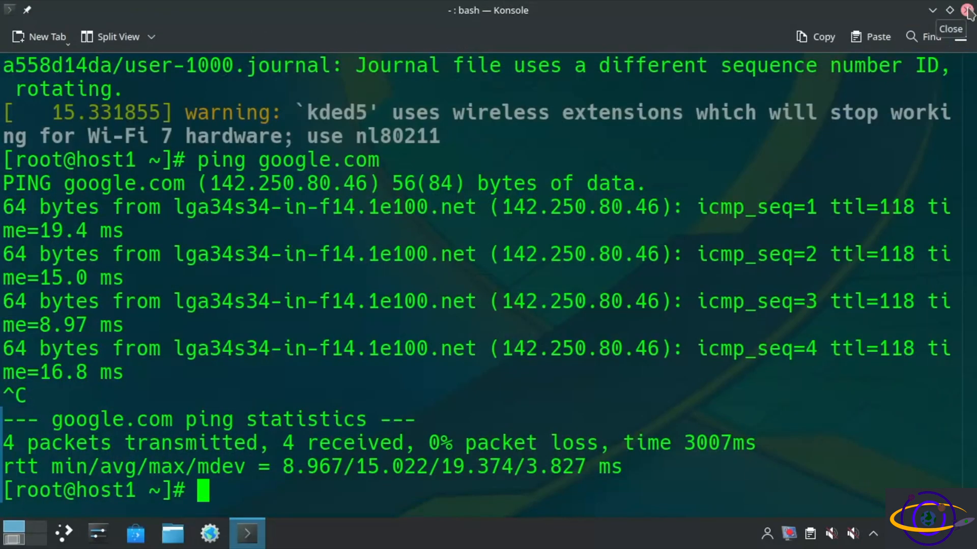
{"action": "left_click", "coordinate": [964, 11]}
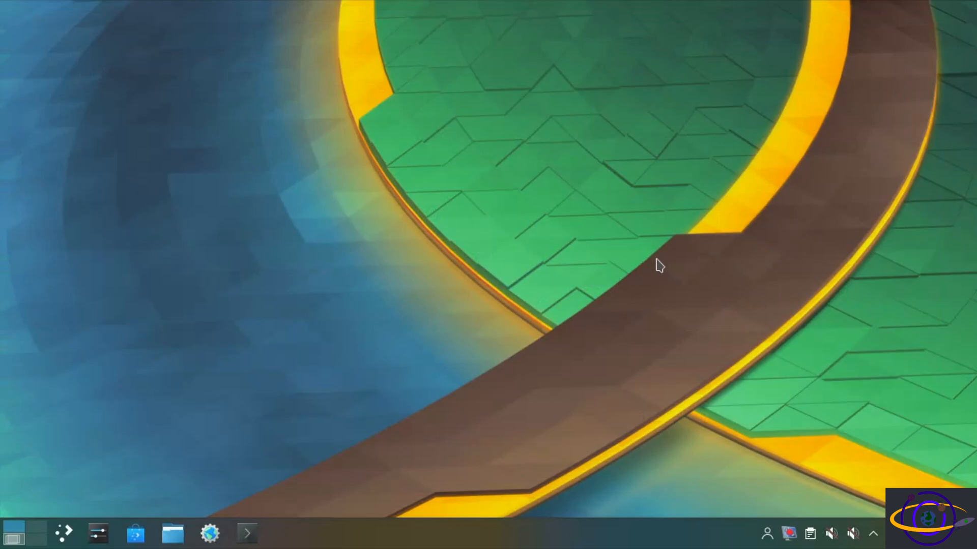